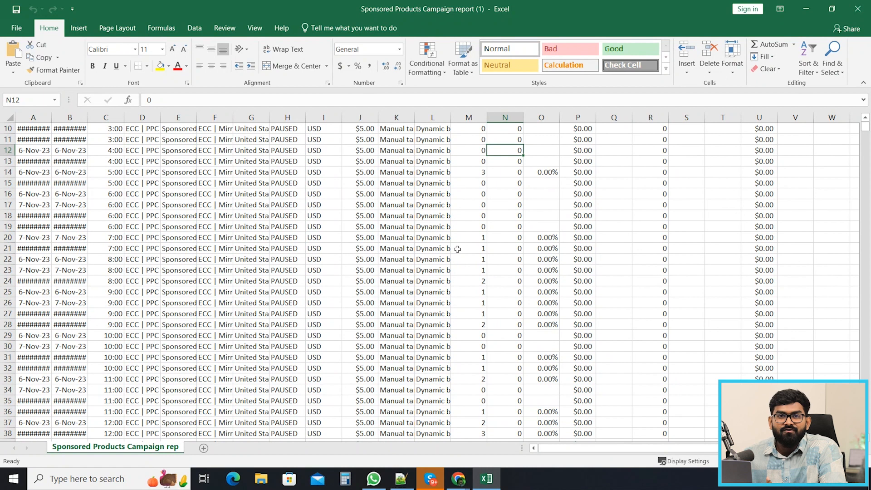
Select the 12:00–4:00 AM hour rows in the hourly PPC report.
{"action": "scroll", "scroll_direction": "down", "scroll_amount": 3}
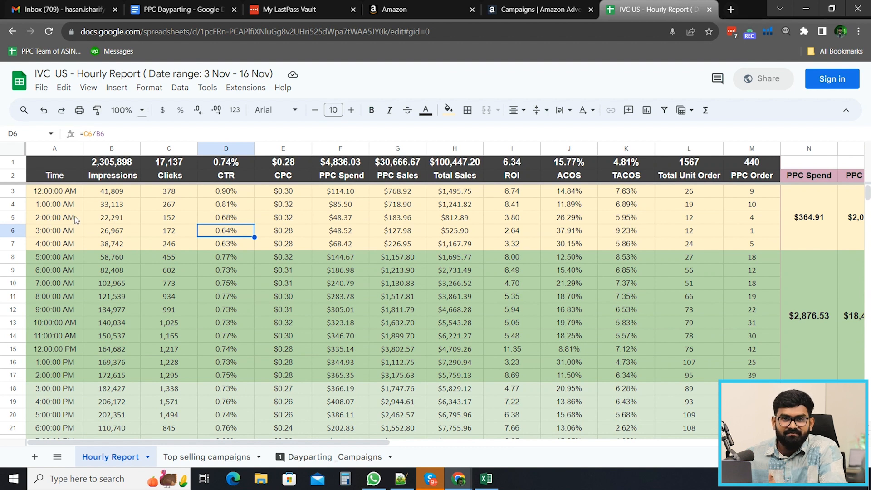
{"action": "left_click", "coordinate": [54, 190]}
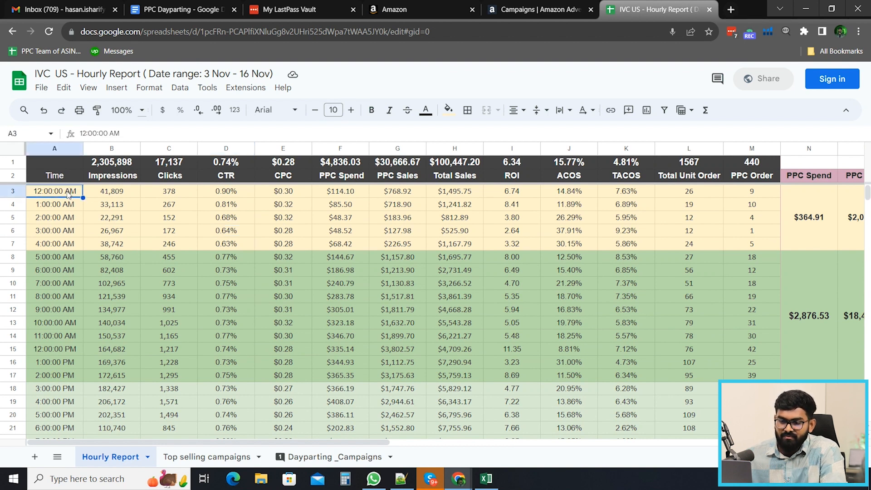
{"action": "left_click_drag", "start_coordinate": [54, 191], "coordinate": [54, 244]}
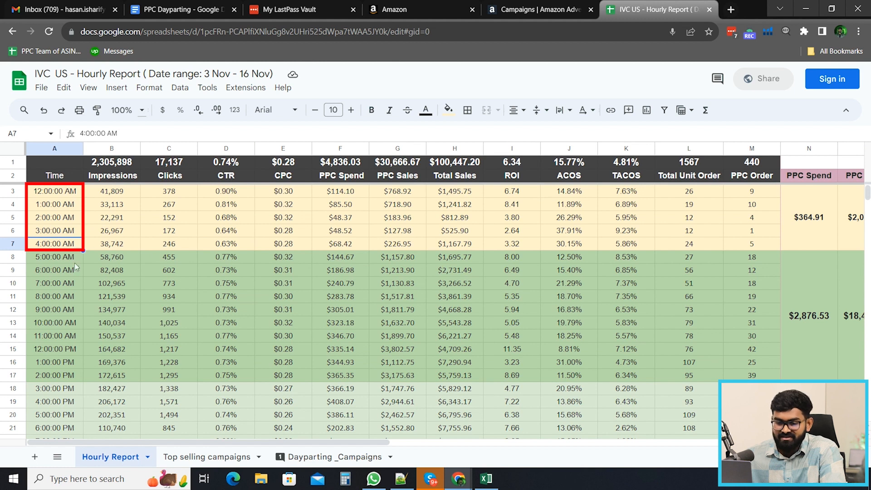
{"action": "scroll", "scroll_direction": "down", "scroll_amount": 3}
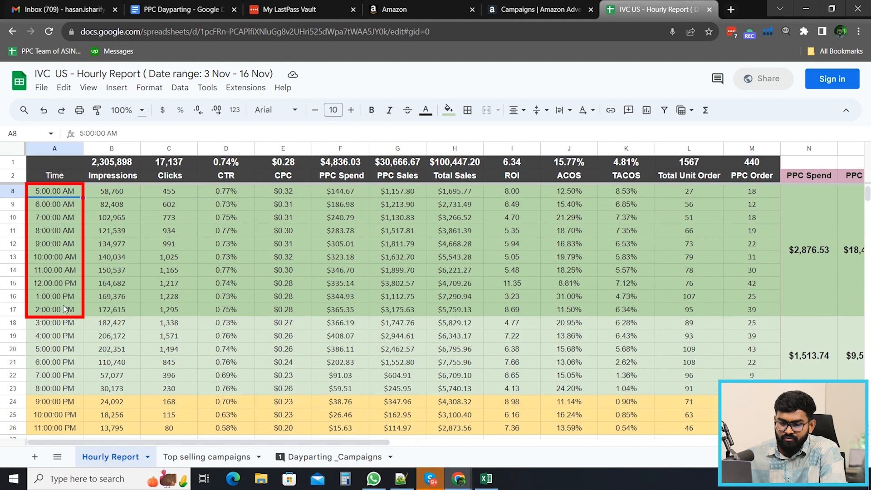
{"action": "scroll", "scroll_direction": "down", "scroll_amount": 3}
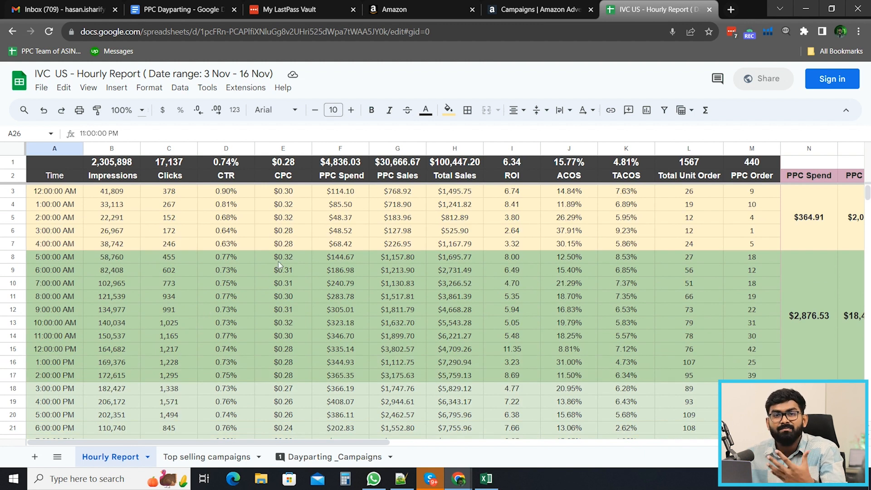
{"action": "left_click", "coordinate": [168, 322]}
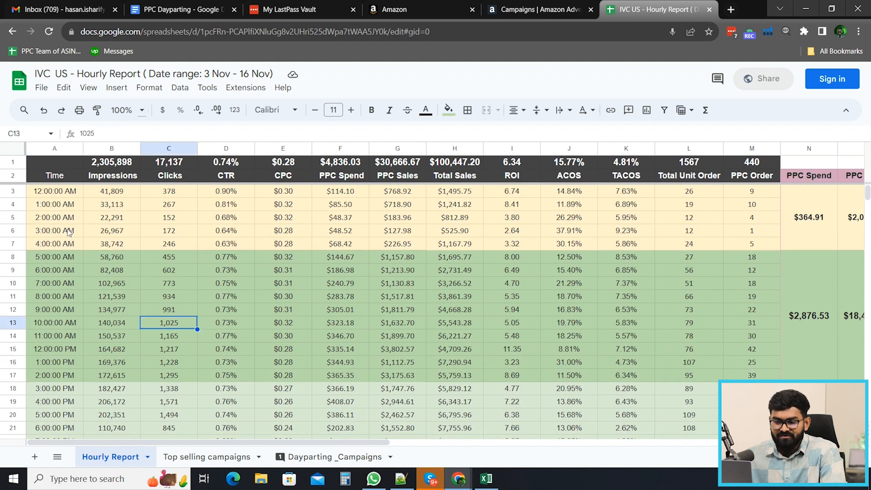
{"action": "left_click_drag", "start_coordinate": [54, 190], "coordinate": [55, 243]}
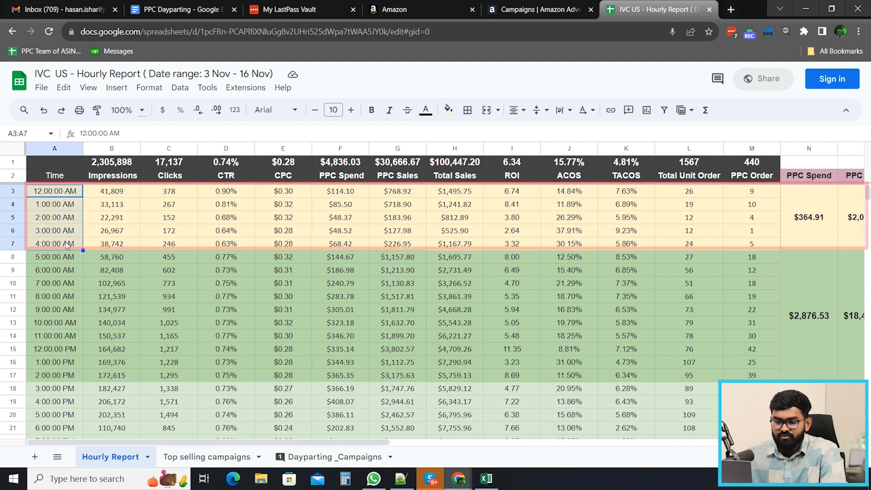
Review the early-hours PPC Spend, PPC Sales, Organic Sales and Total Sales totals.
{"action": "scroll", "scroll_direction": "right", "scroll_amount": 3}
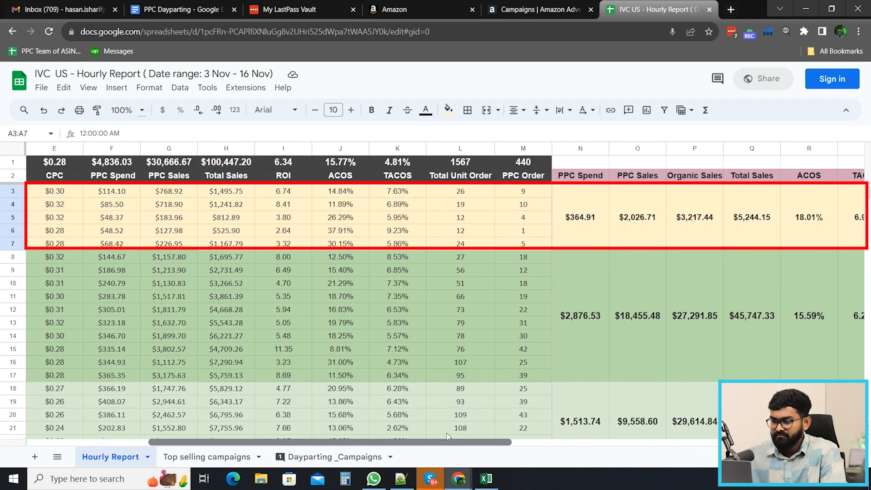
{"action": "scroll", "scroll_direction": "right", "scroll_amount": 3}
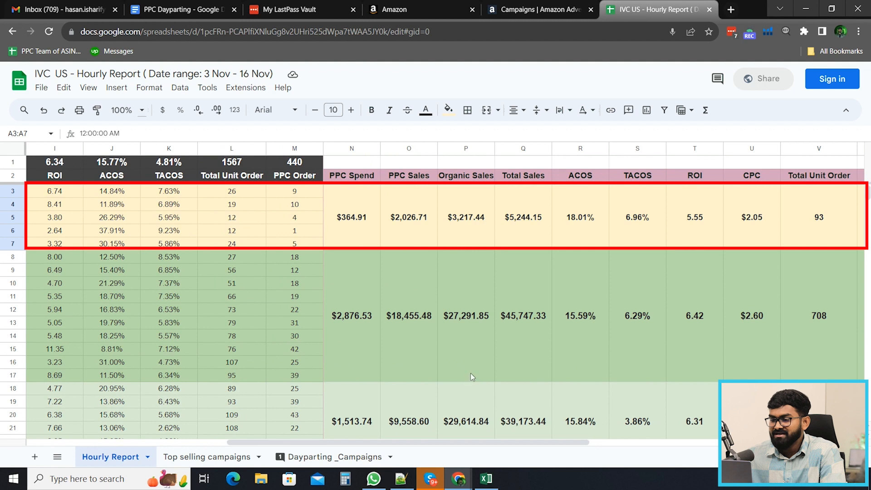
{"action": "left_click", "coordinate": [351, 217]}
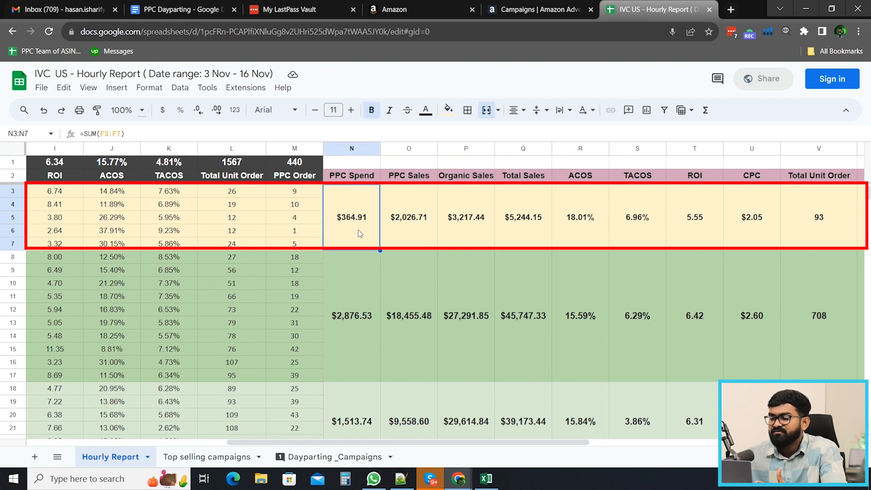
{"action": "left_click", "coordinate": [409, 217]}
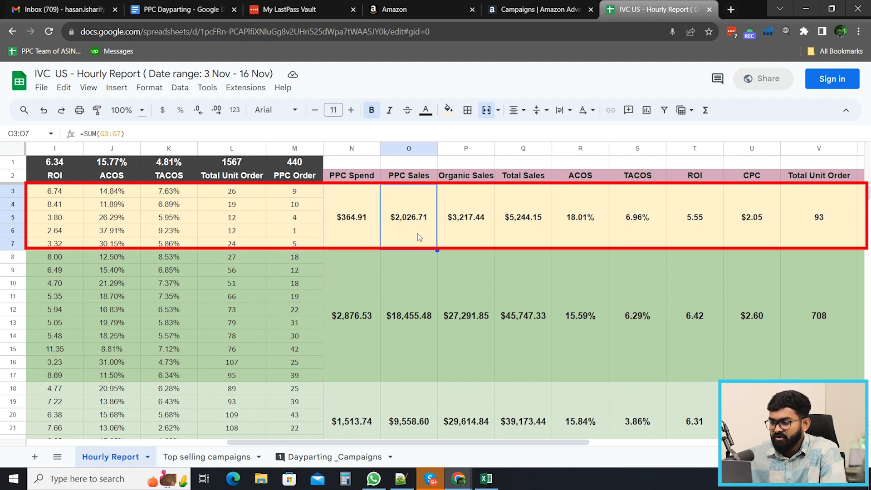
{"action": "mouse_move", "coordinate": [457, 238]}
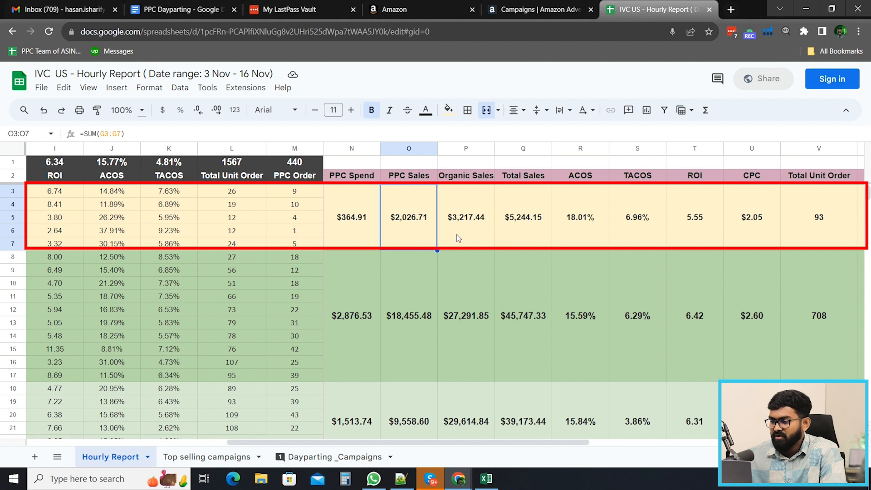
{"action": "left_click", "coordinate": [466, 216]}
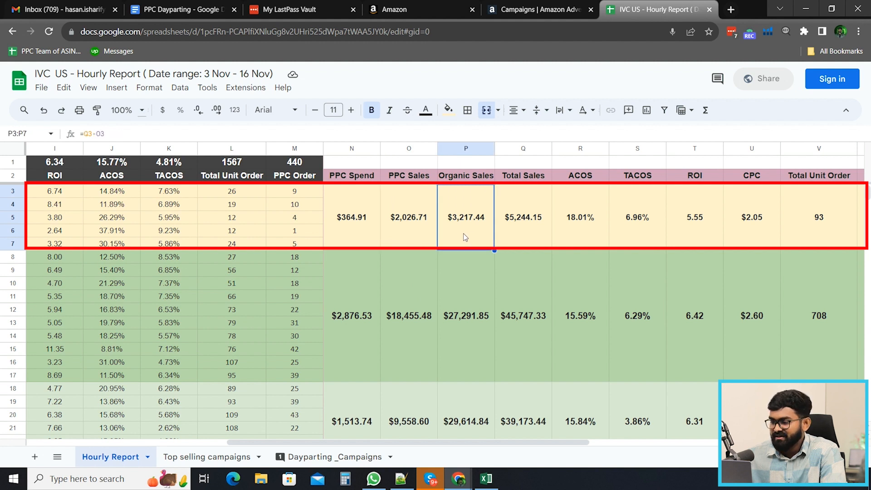
{"action": "left_click", "coordinate": [522, 217]}
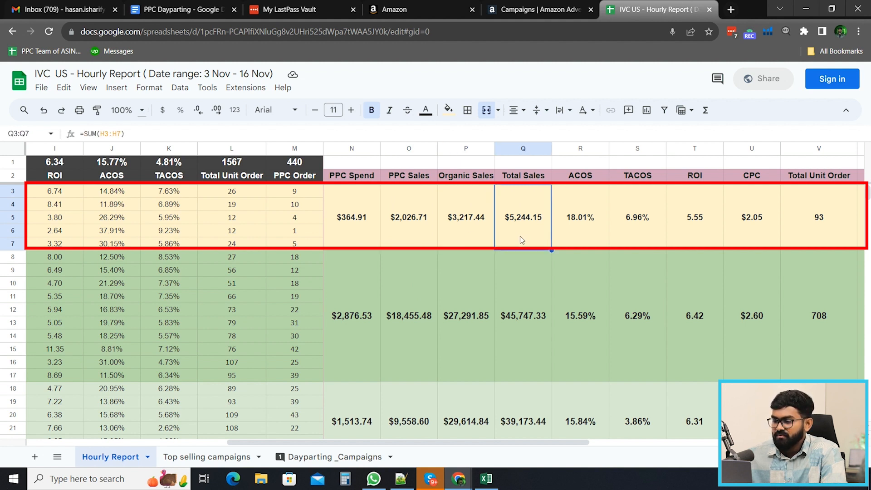
{"action": "mouse_move", "coordinate": [572, 235]}
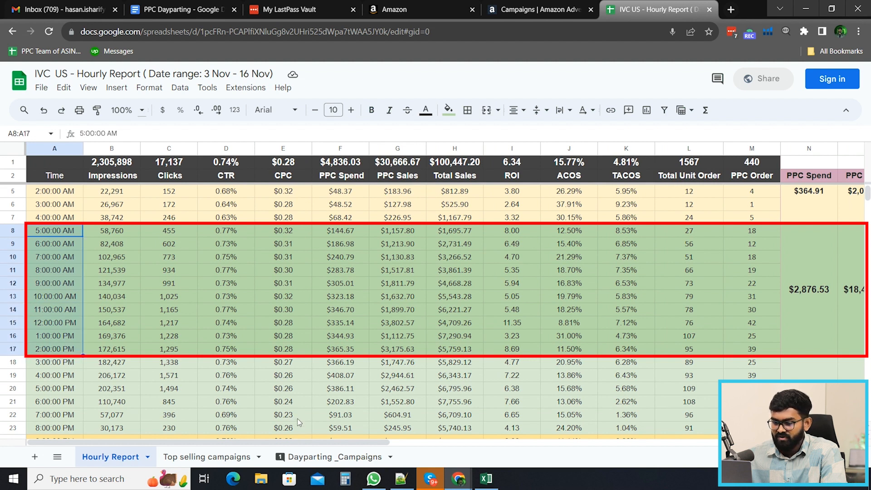
Review the 5 AM–2 PM PPC Spend and Sales totals and the 4:00 PM ROI calculation.
{"action": "scroll", "scroll_direction": "right", "scroll_amount": 3}
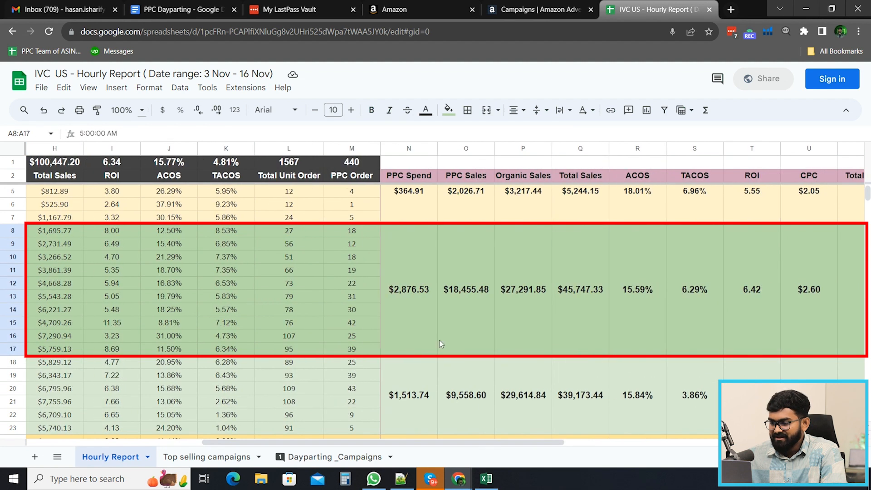
{"action": "left_click", "coordinate": [408, 288]}
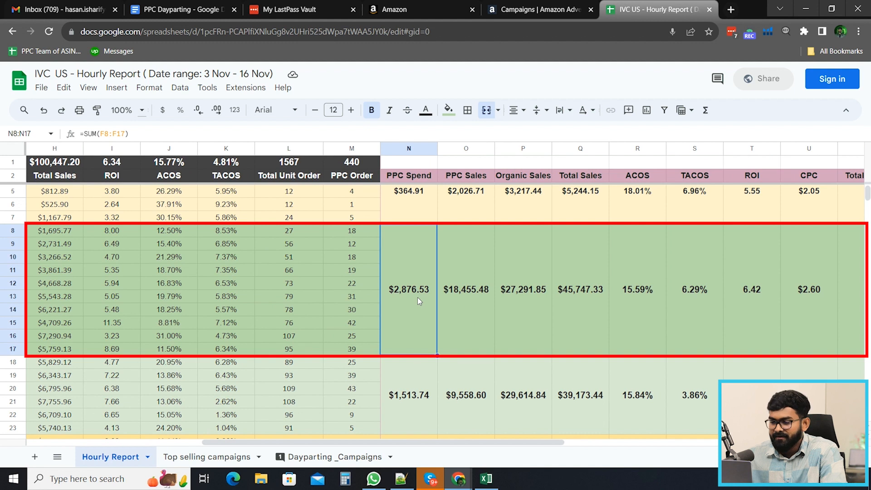
{"action": "left_click", "coordinate": [466, 288]}
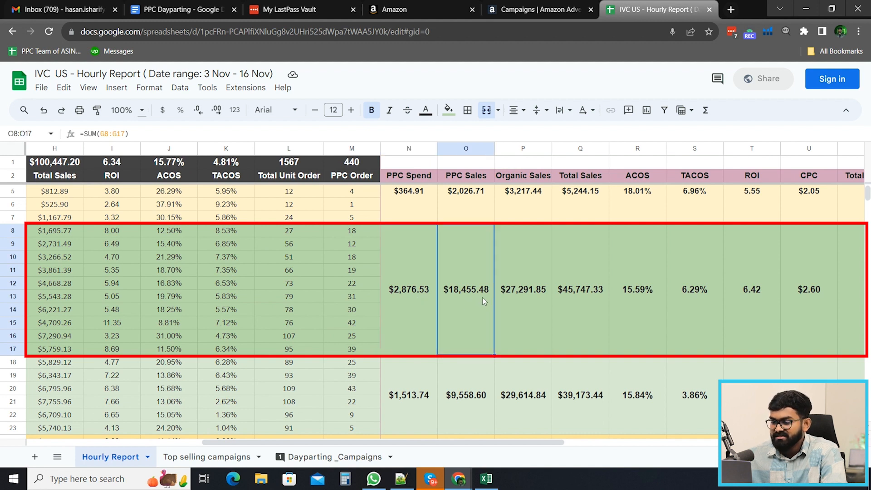
{"action": "mouse_move", "coordinate": [472, 305]}
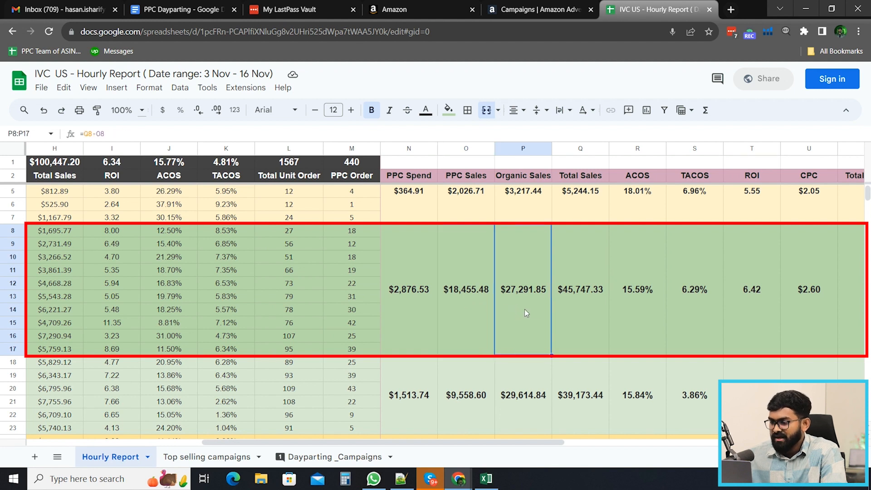
{"action": "mouse_move", "coordinate": [587, 316]}
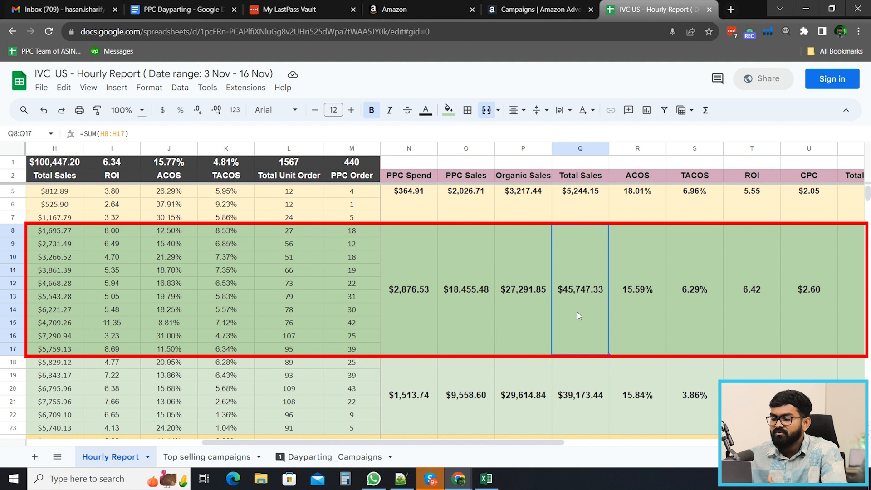
{"action": "mouse_move", "coordinate": [620, 309]}
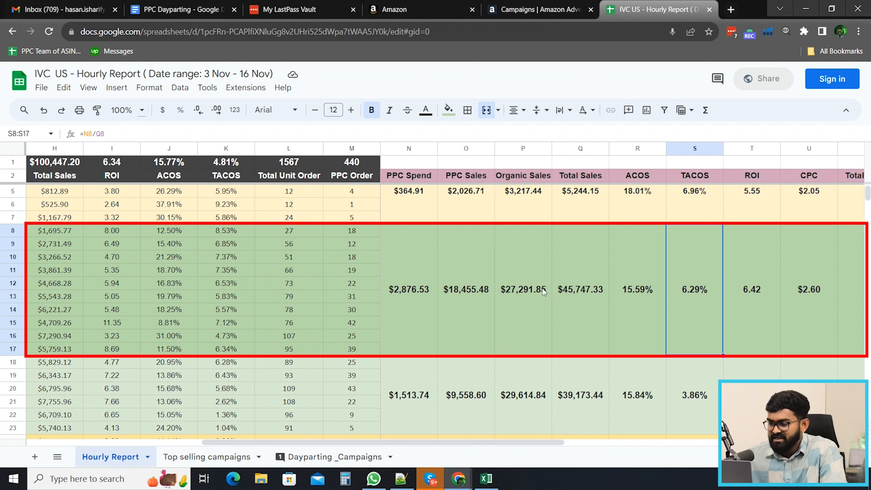
{"action": "scroll", "scroll_direction": "down", "scroll_amount": 3}
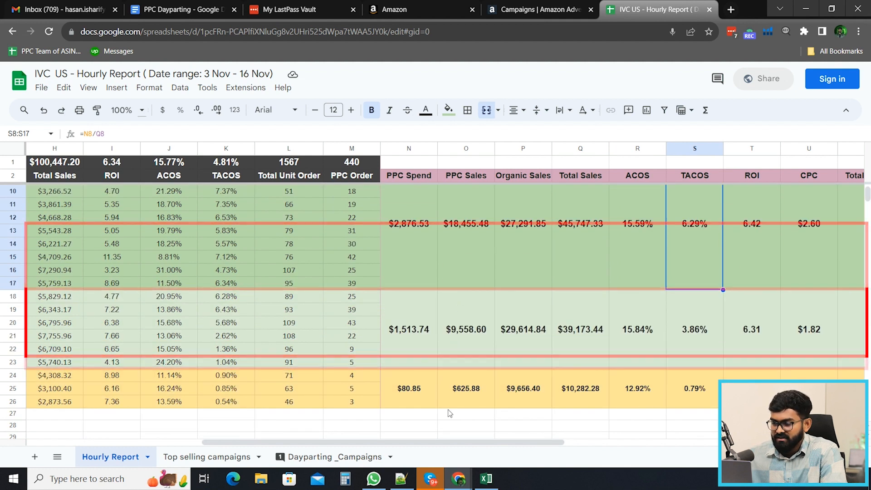
{"action": "scroll", "scroll_direction": "left", "scroll_amount": 3}
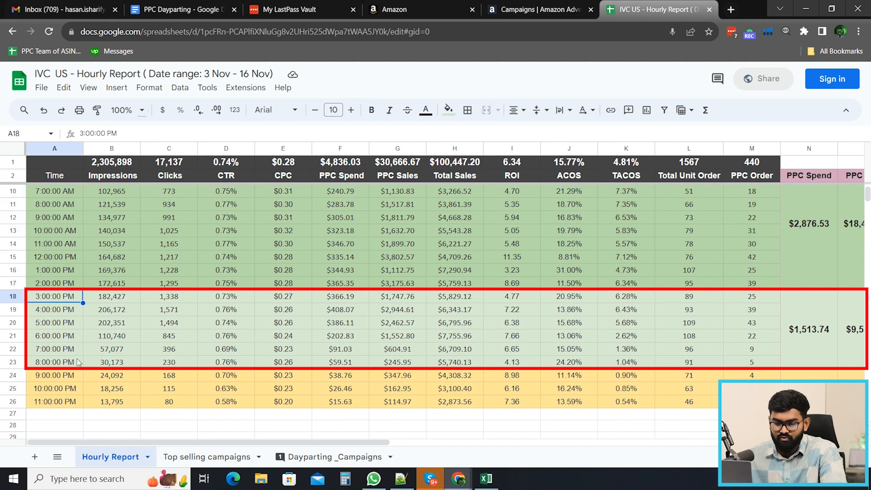
{"action": "left_click", "coordinate": [512, 309]}
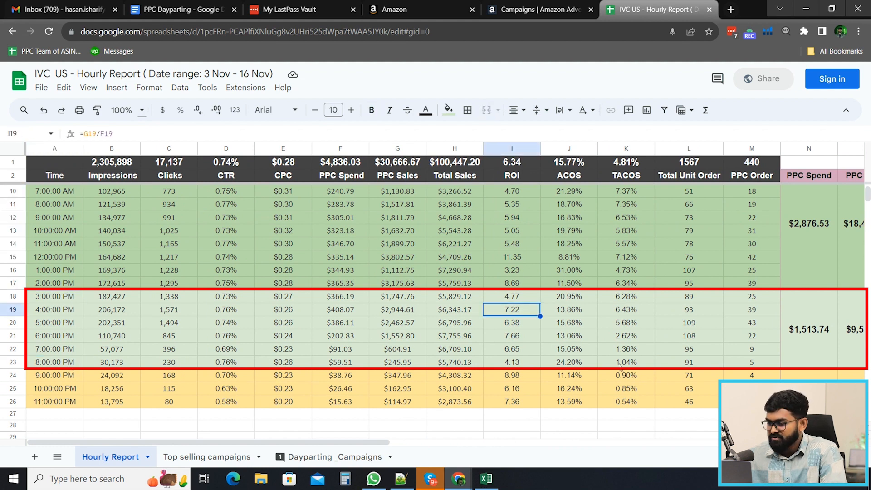
Review the 3–8 PM PPC Spend, Organic Sales formula and Total Sales sum.
{"action": "scroll", "scroll_direction": "right", "scroll_amount": 3}
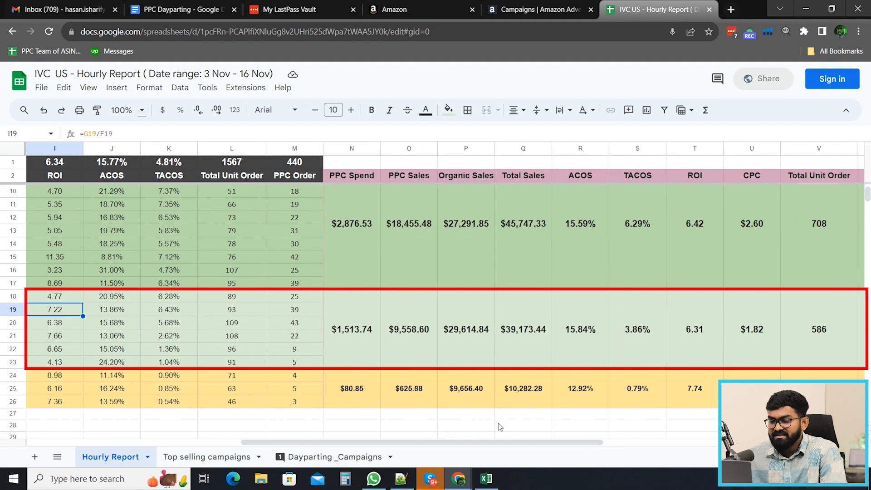
{"action": "left_click", "coordinate": [351, 328]}
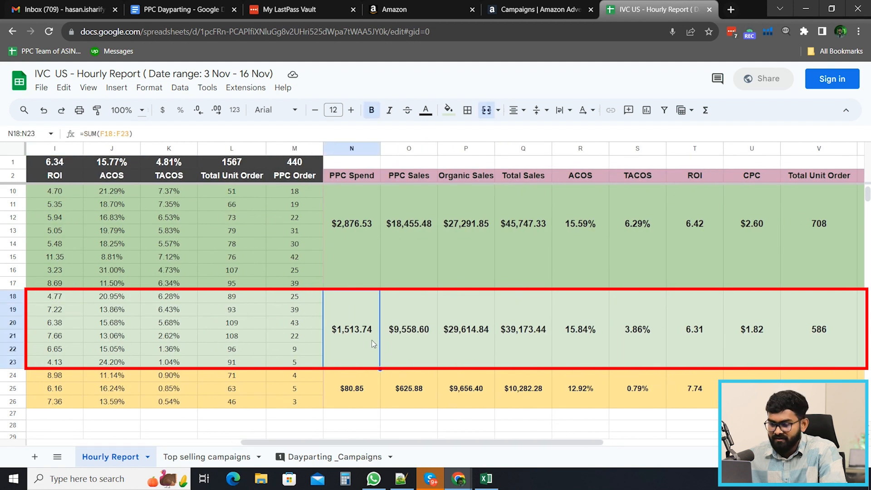
{"action": "left_click", "coordinate": [408, 328]}
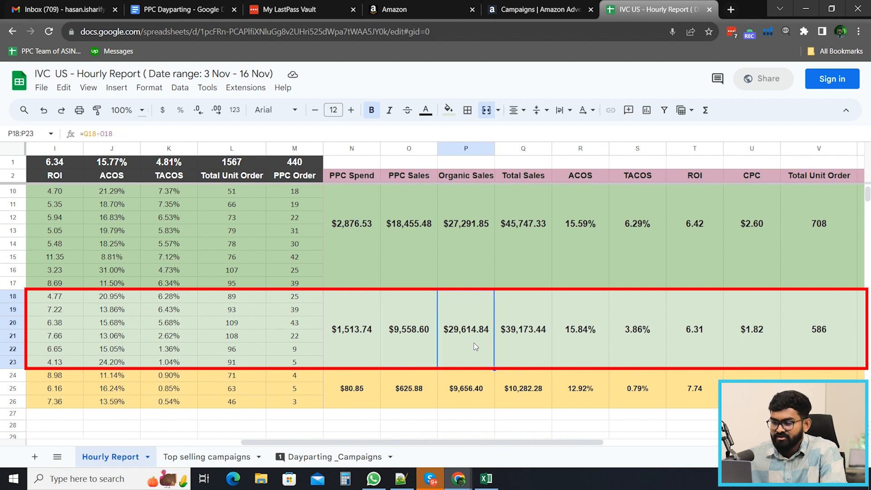
{"action": "left_click", "coordinate": [522, 328]}
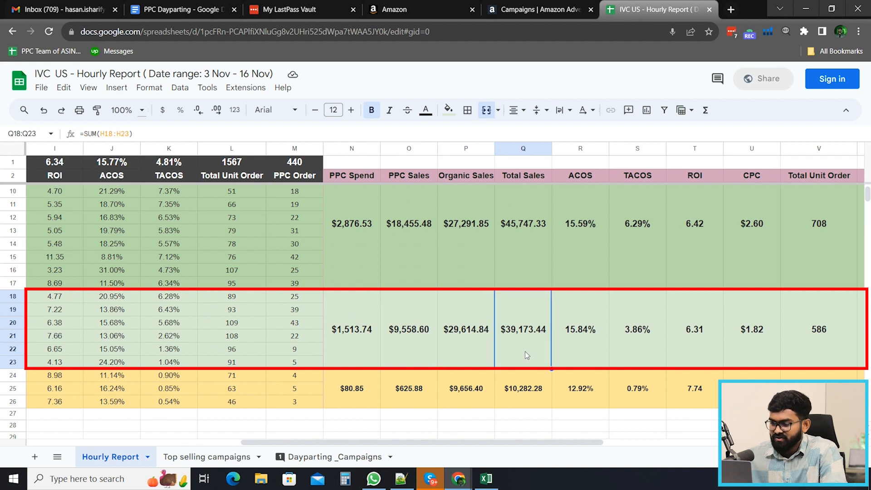
{"action": "mouse_move", "coordinate": [522, 353]}
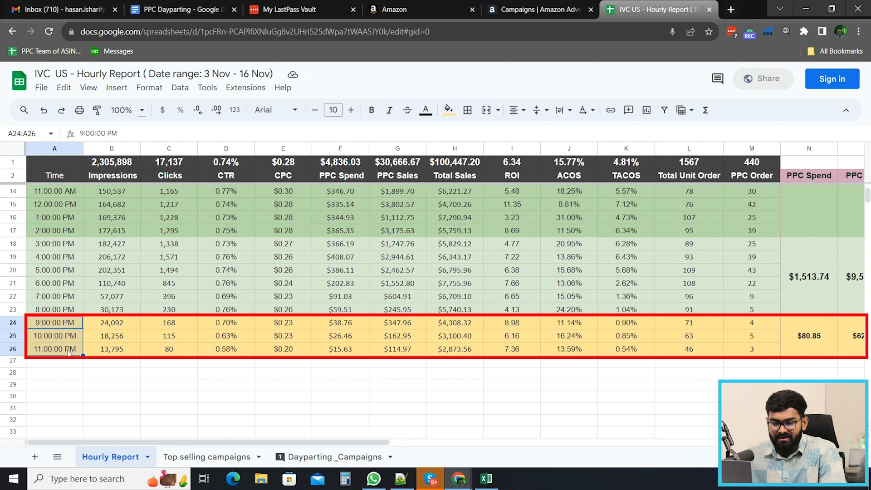
Review the 9–11 PM PPC Sales, Organic Sales, Total Sales and TACOS formulas.
{"action": "scroll", "scroll_direction": "right", "scroll_amount": 3}
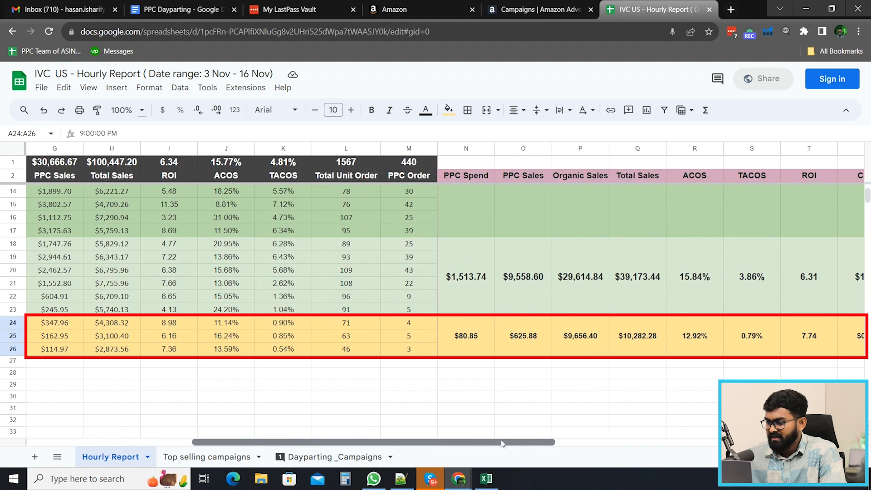
{"action": "scroll", "scroll_direction": "right", "scroll_amount": 3}
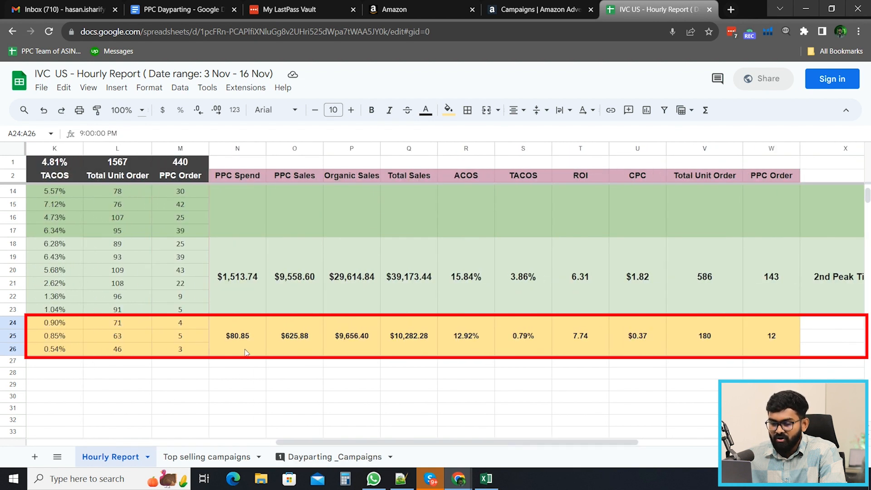
{"action": "left_click", "coordinate": [294, 336]}
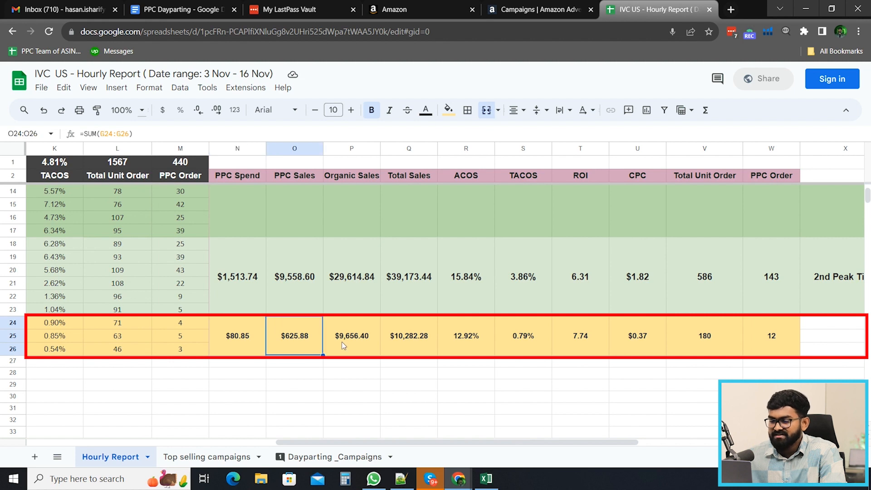
{"action": "mouse_move", "coordinate": [363, 349]}
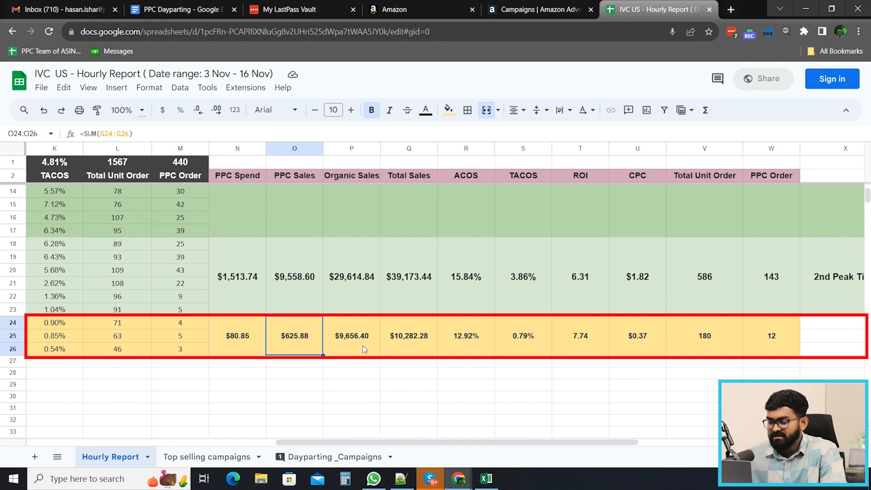
{"action": "left_click", "coordinate": [351, 336]}
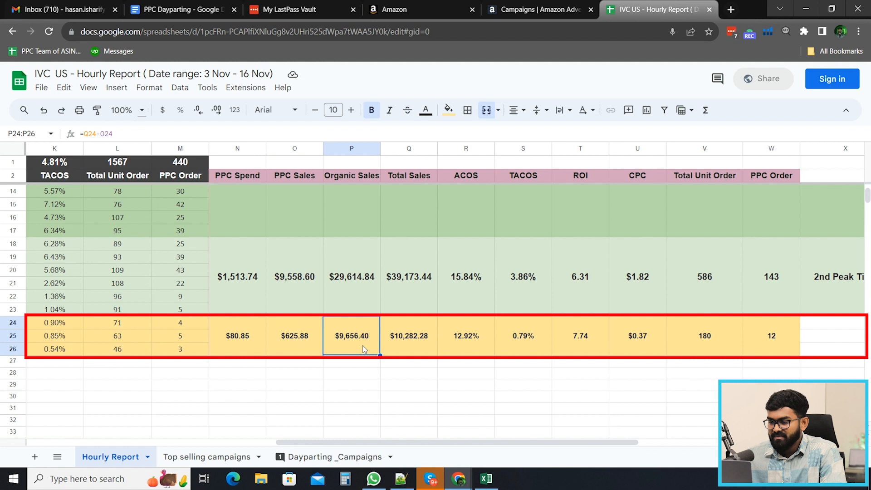
{"action": "mouse_move", "coordinate": [416, 348]}
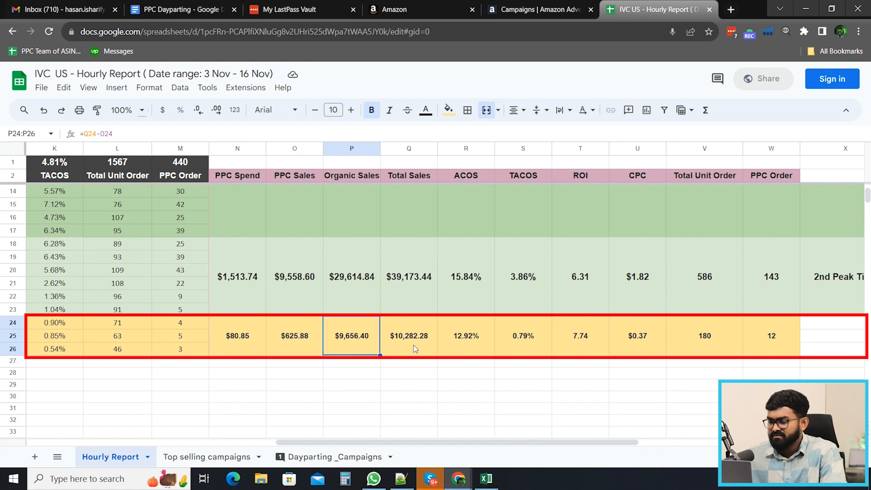
{"action": "left_click", "coordinate": [408, 336]}
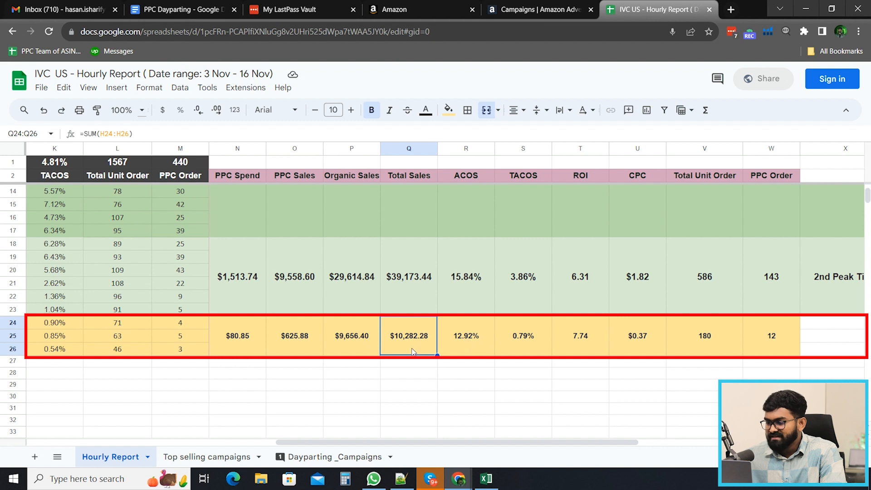
{"action": "left_click", "coordinate": [522, 336]}
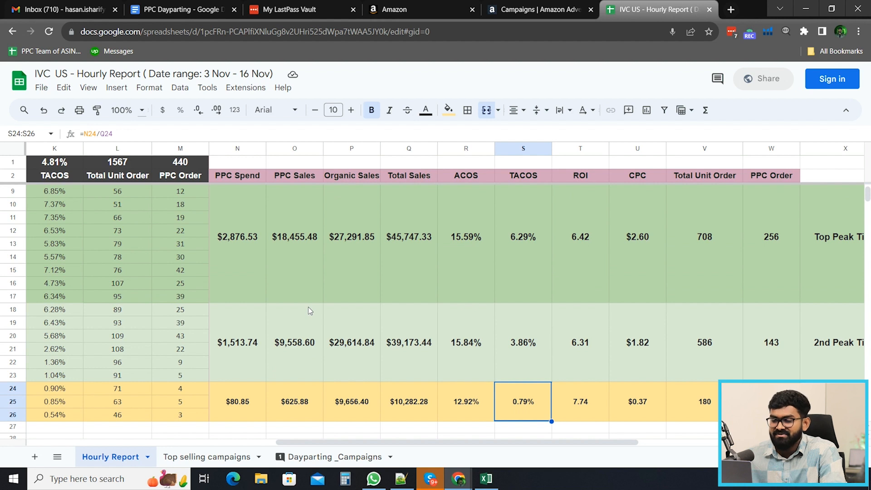
{"action": "mouse_move", "coordinate": [269, 259]}
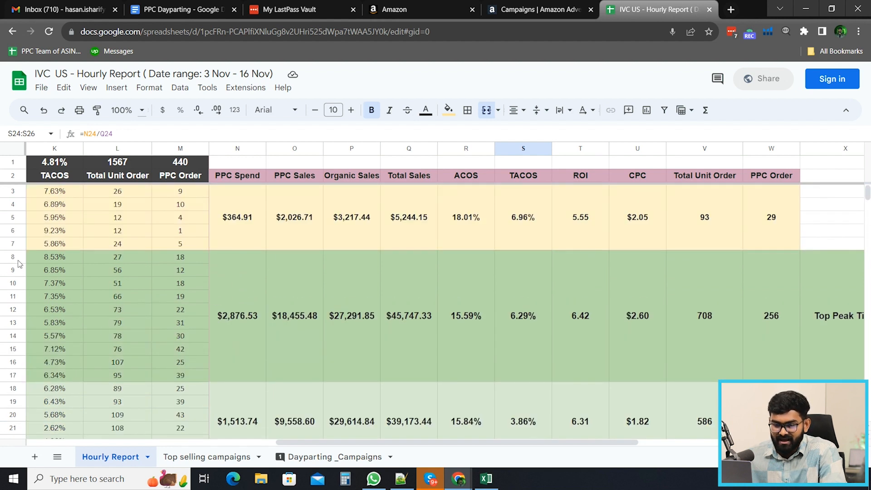
Scroll through the report and recheck the 3–8 PM Organic Sales formula.
{"action": "scroll", "scroll_direction": "left", "scroll_amount": 3}
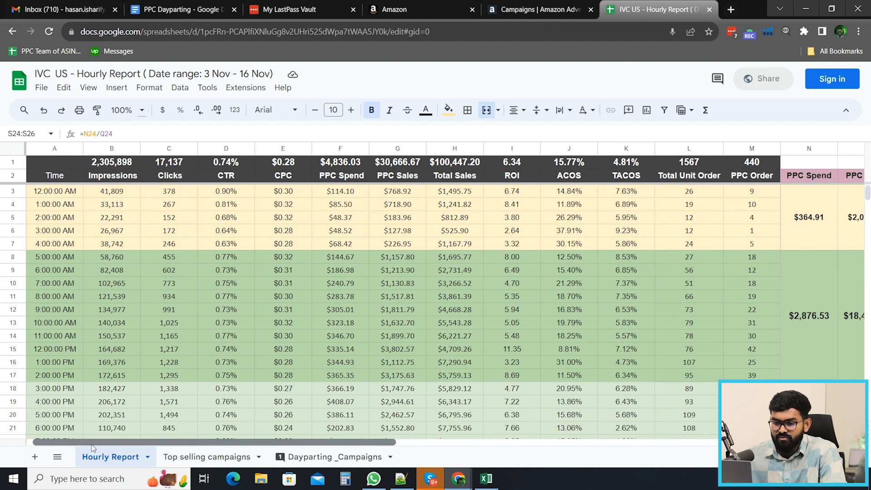
{"action": "scroll", "scroll_direction": "right", "scroll_amount": 3}
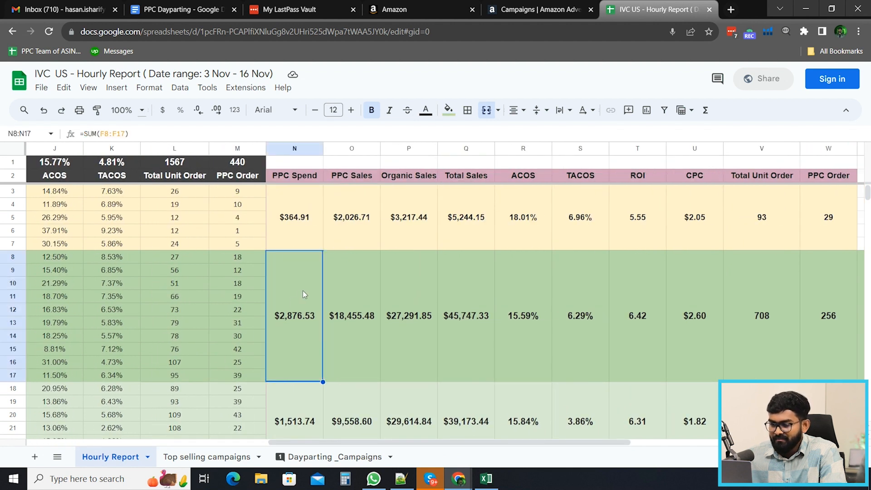
{"action": "scroll", "scroll_direction": "down", "scroll_amount": 3}
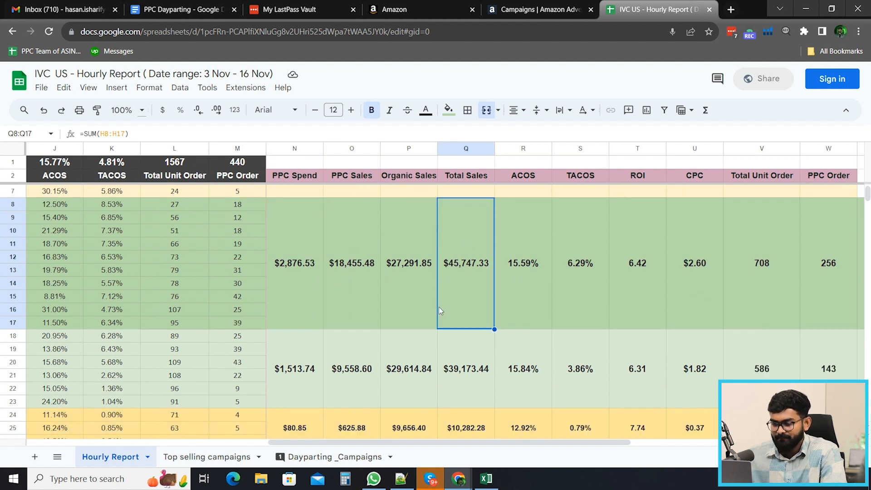
{"action": "scroll", "scroll_direction": "down", "scroll_amount": 3}
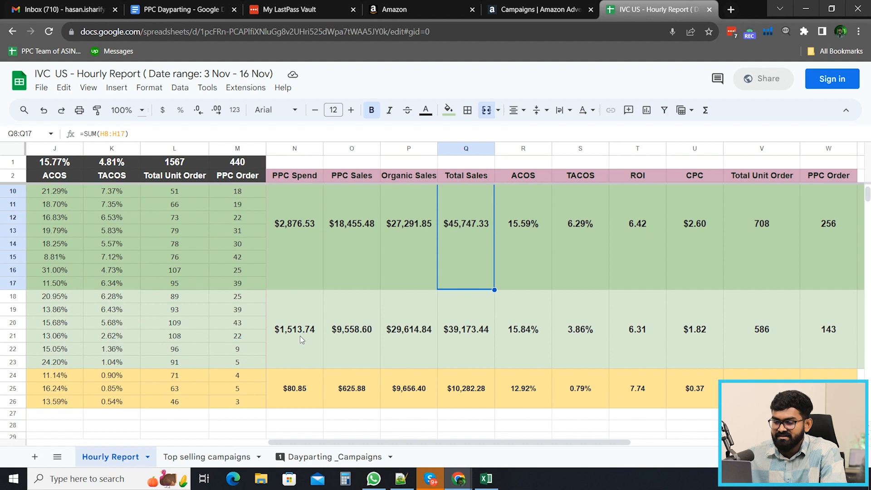
{"action": "scroll", "scroll_direction": "left", "scroll_amount": 3}
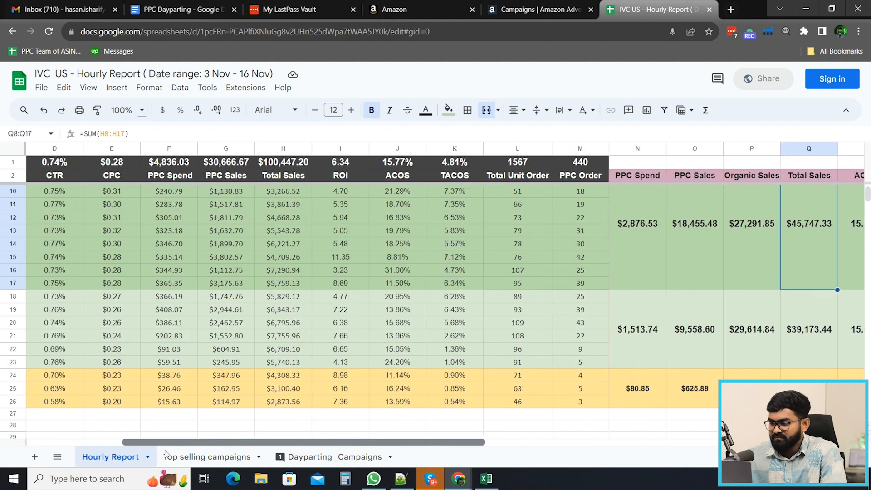
{"action": "scroll", "scroll_direction": "right", "scroll_amount": 3}
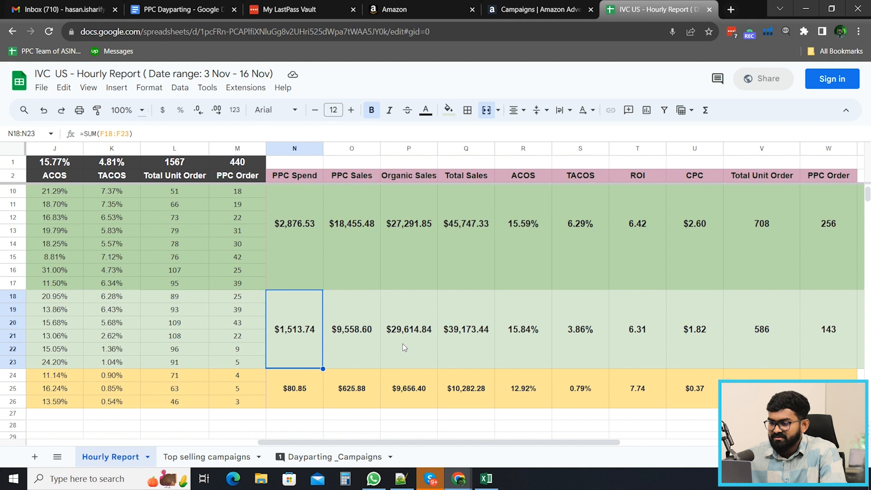
{"action": "left_click", "coordinate": [409, 328]}
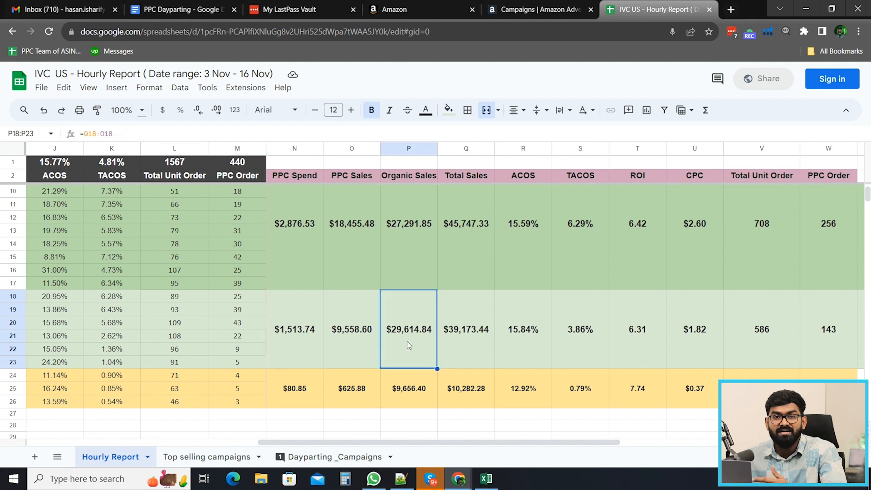
{"action": "mouse_move", "coordinate": [471, 334]}
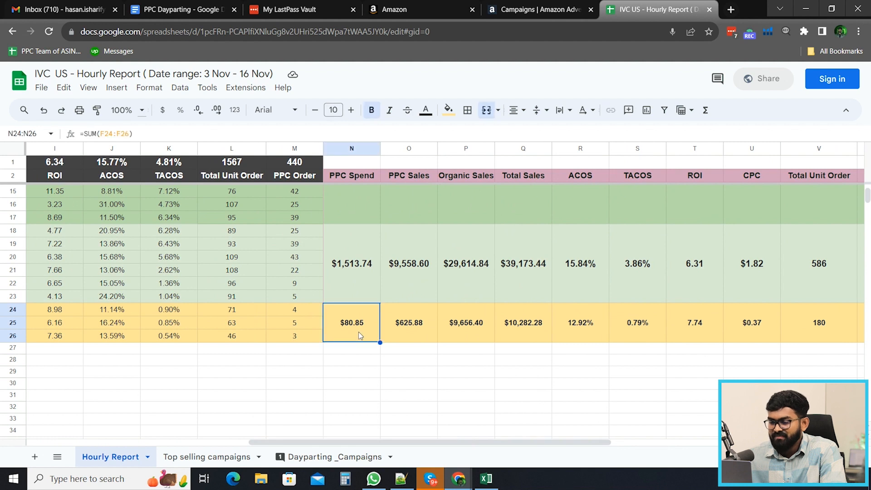
{"action": "mouse_move", "coordinate": [420, 332]}
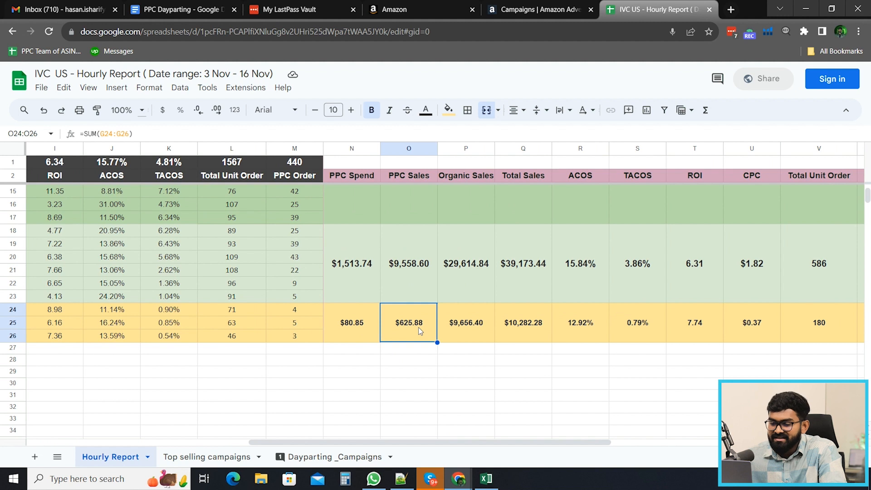
{"action": "mouse_move", "coordinate": [401, 337]}
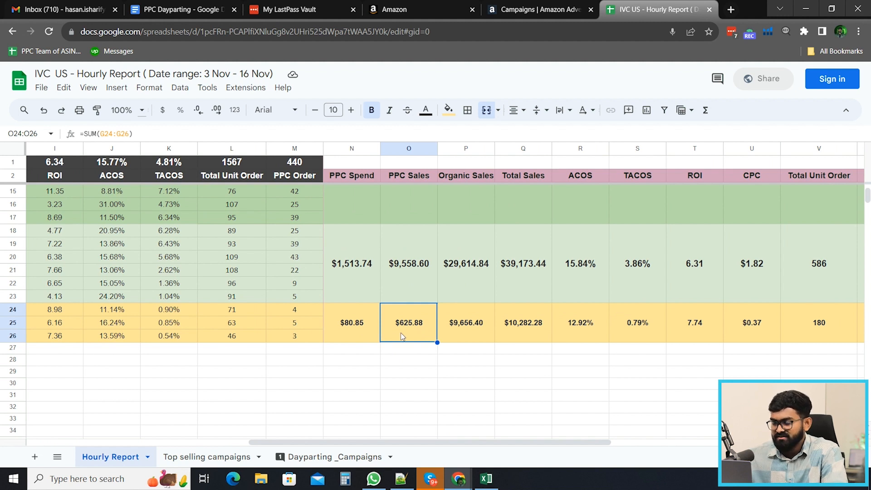
{"action": "mouse_move", "coordinate": [402, 327]}
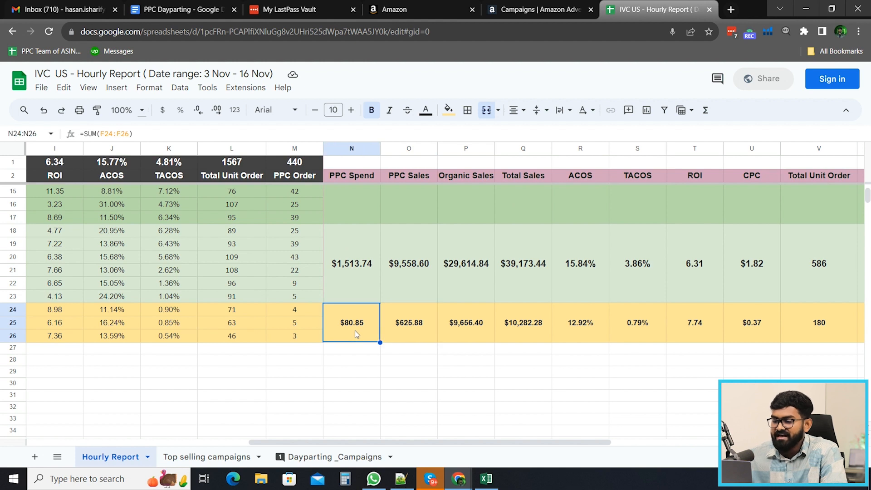
{"action": "mouse_move", "coordinate": [424, 333]}
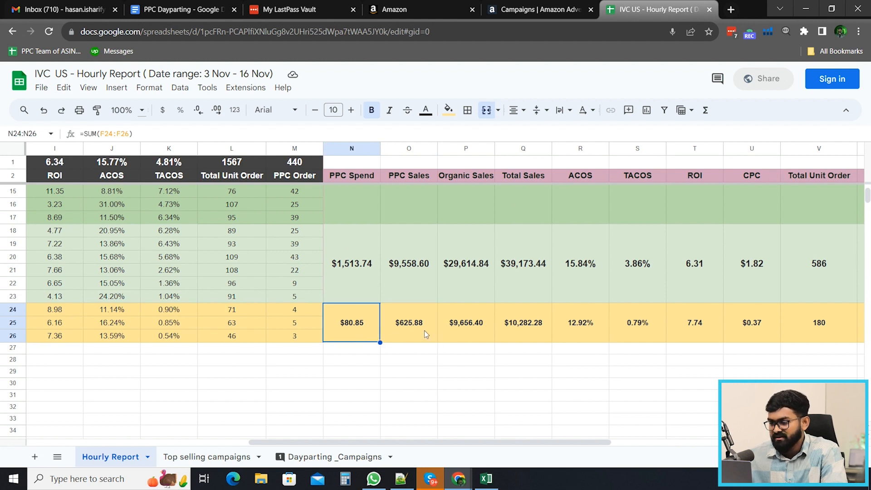
Recheck the 9–11 PM Organic Sales and PPC Spend and the 3–8 PM Organic Sales total.
{"action": "left_click", "coordinate": [466, 322]}
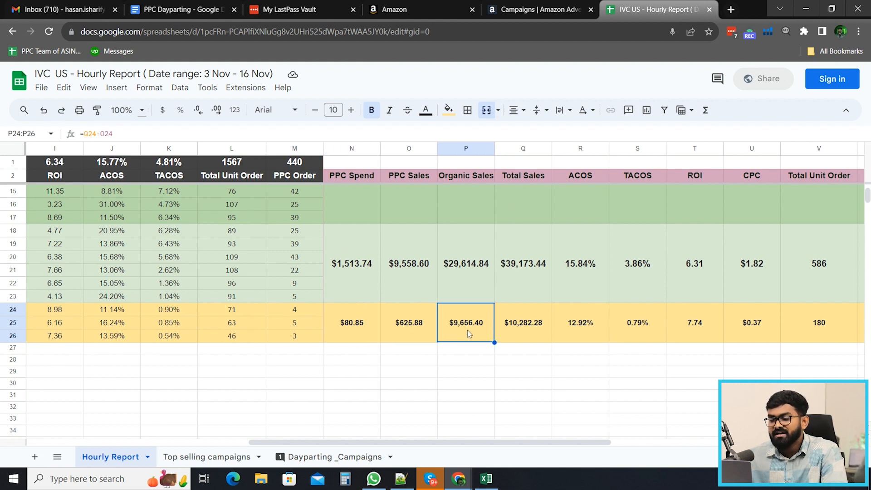
{"action": "mouse_move", "coordinate": [546, 324]}
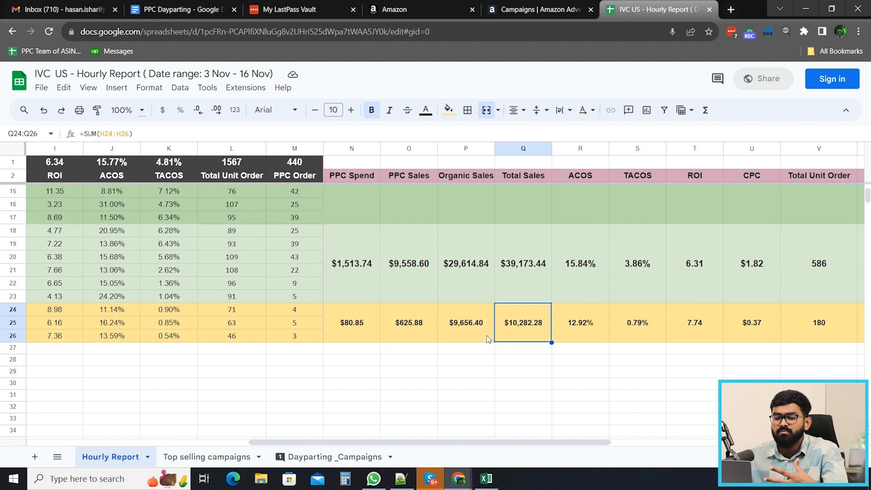
{"action": "mouse_move", "coordinate": [457, 338]}
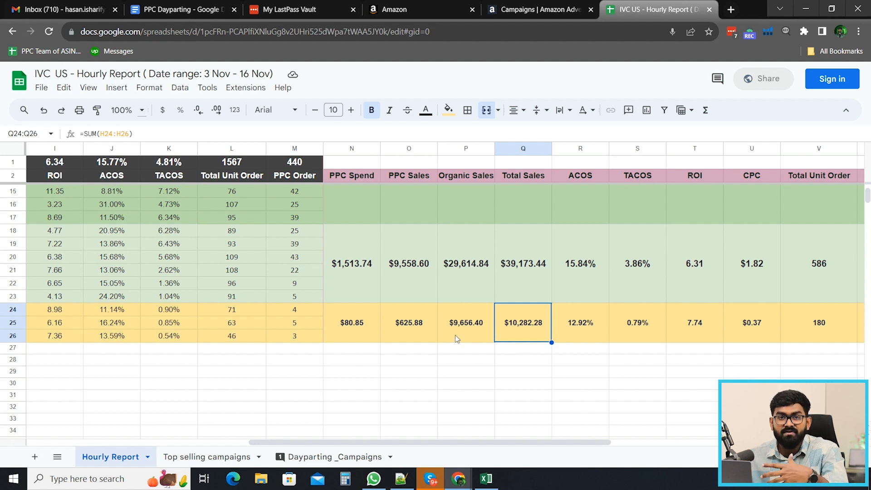
{"action": "left_click", "coordinate": [351, 322]}
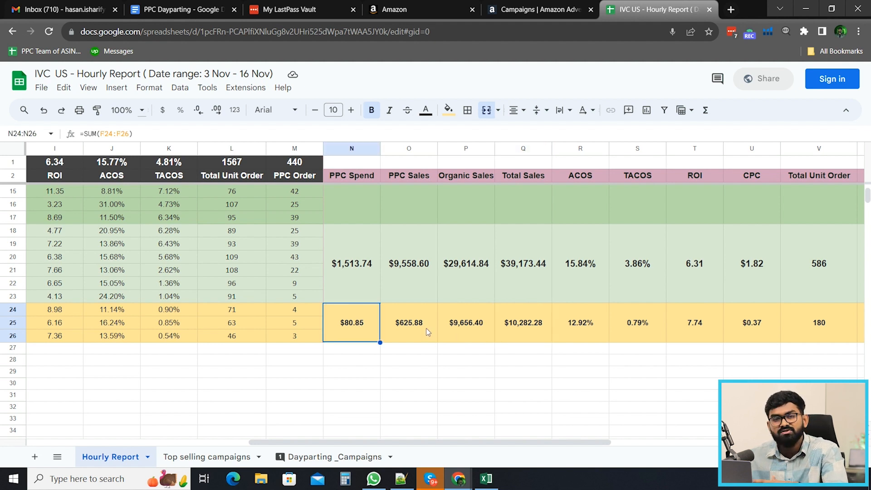
{"action": "left_click", "coordinate": [466, 263]}
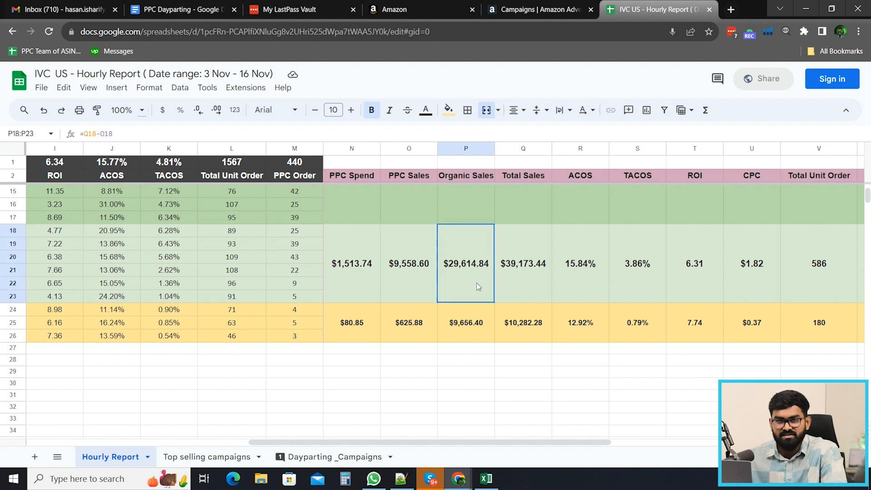
{"action": "left_click", "coordinate": [522, 322]}
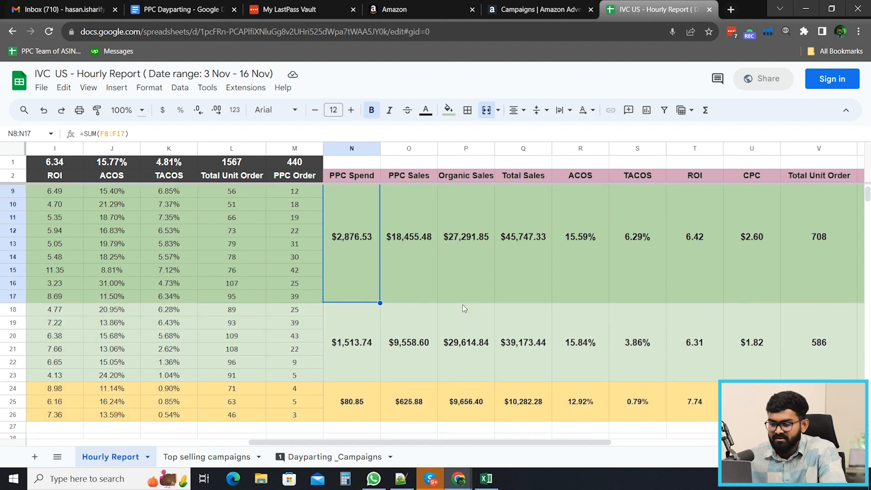
Check 3–8 PM spend and TACOS, then open the ECC Mirror Hello Kitty Compact Broad campaign in Amazon Ads.
{"action": "left_click", "coordinate": [351, 342]}
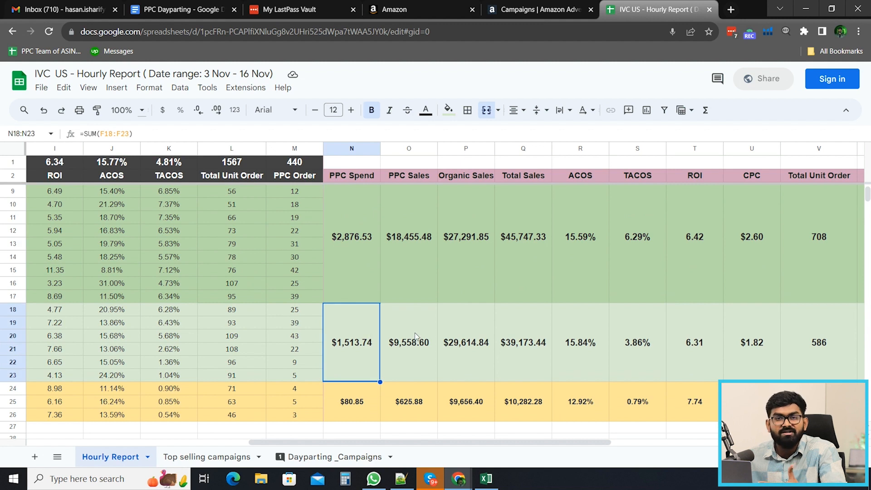
{"action": "scroll", "scroll_direction": "down", "scroll_amount": 3}
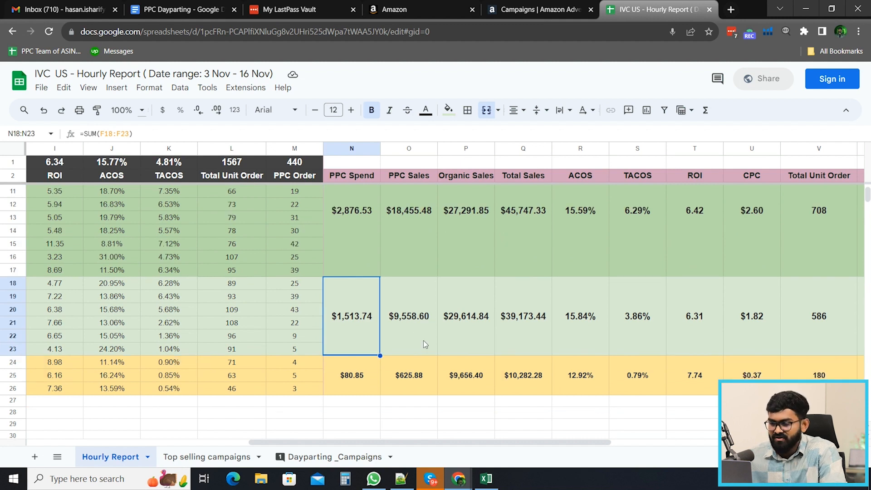
{"action": "left_click", "coordinate": [636, 316]}
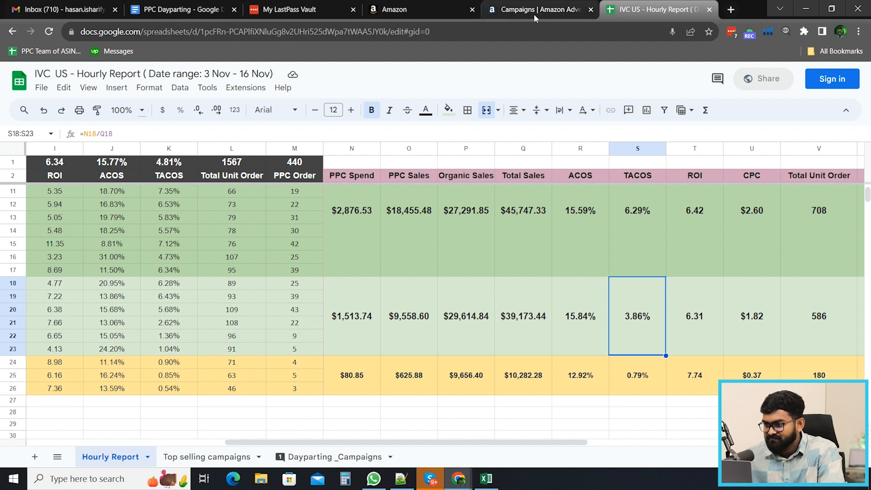
{"action": "left_click", "coordinate": [539, 9]}
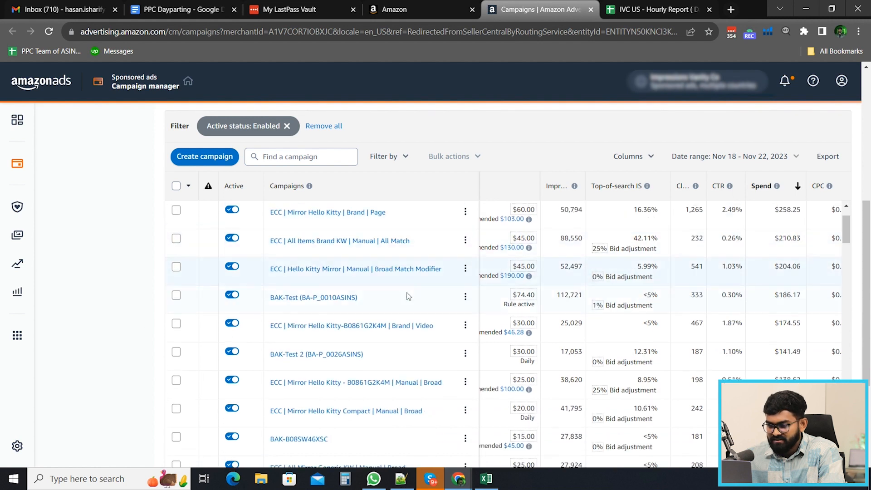
{"action": "left_click", "coordinate": [356, 268]}
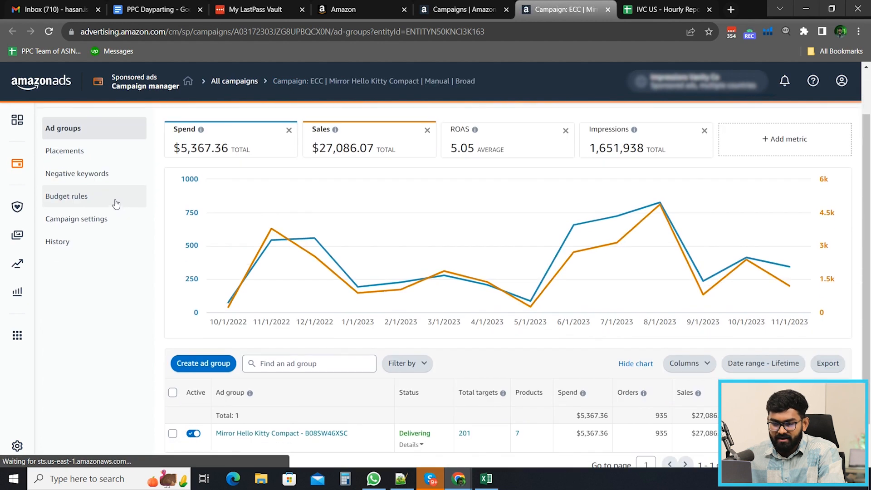
Go to the campaign's Budget rules page, which lists no rules yet.
{"action": "left_click", "coordinate": [66, 196]}
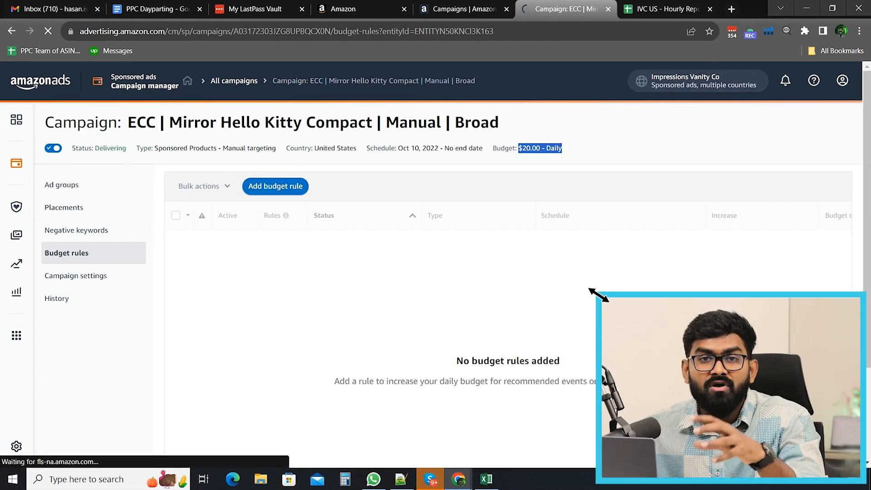
Start a new budget rule, bringing up the Schedule-type rule form.
{"action": "left_click", "coordinate": [274, 186]}
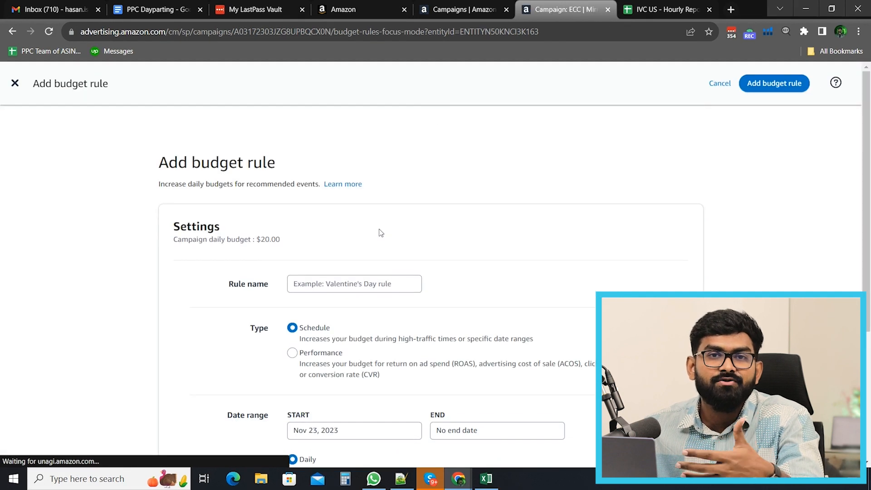
{"action": "left_click", "coordinate": [292, 415]}
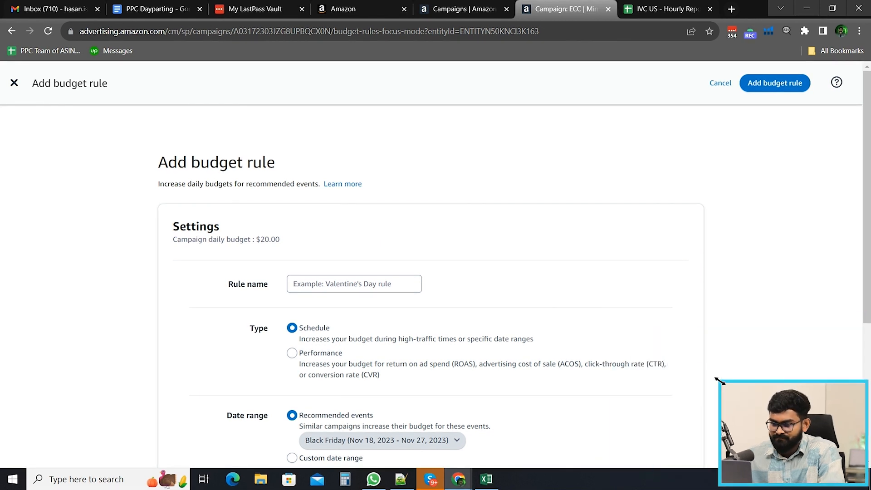
{"action": "scroll", "scroll_direction": "down", "scroll_amount": 3}
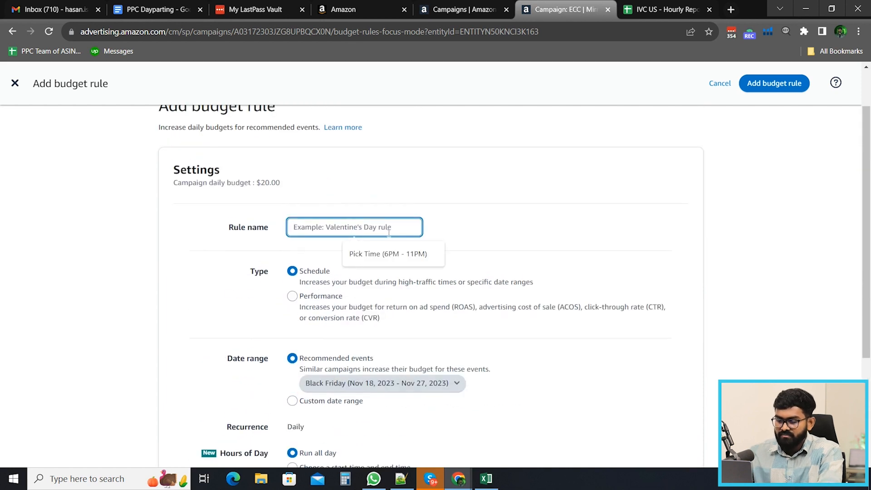
Name the budget rule 'Pick Time (7PM - 9PM)'.
{"action": "type", "text": "Pick Time ("}
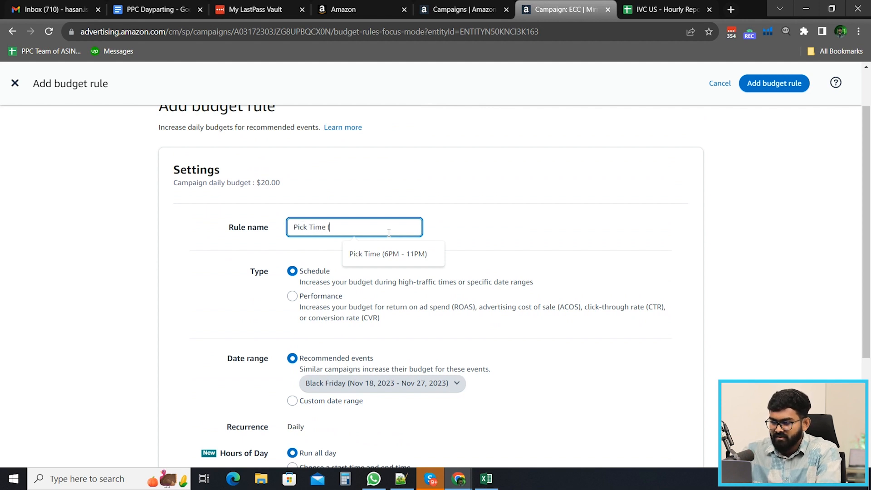
{"action": "type", "text": "7PM - 9P"}
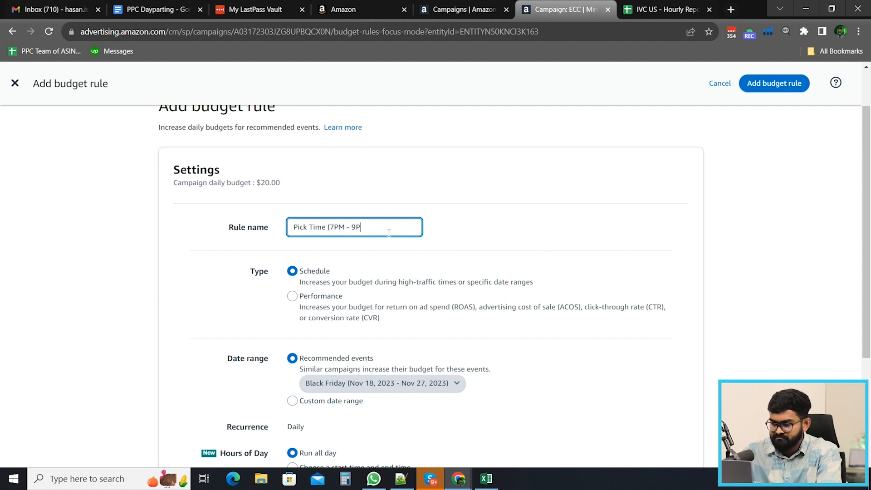
{"action": "type", "text": "M)"}
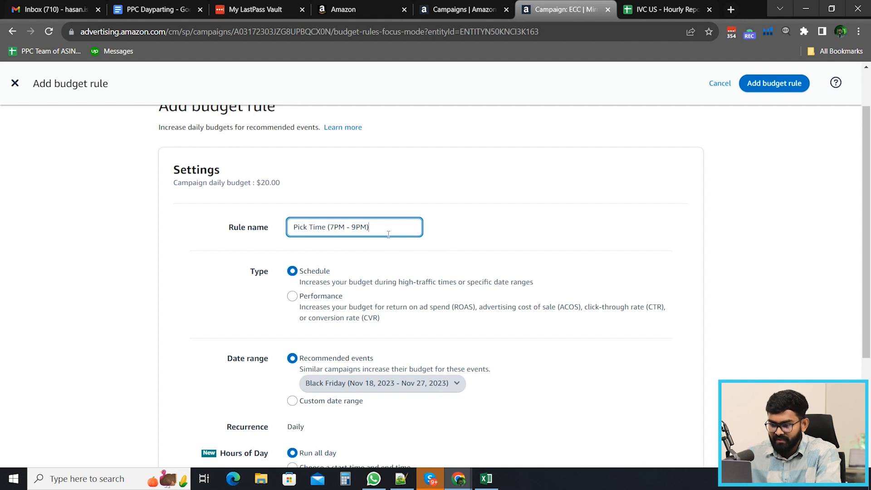
{"action": "scroll", "scroll_direction": "down", "scroll_amount": 3}
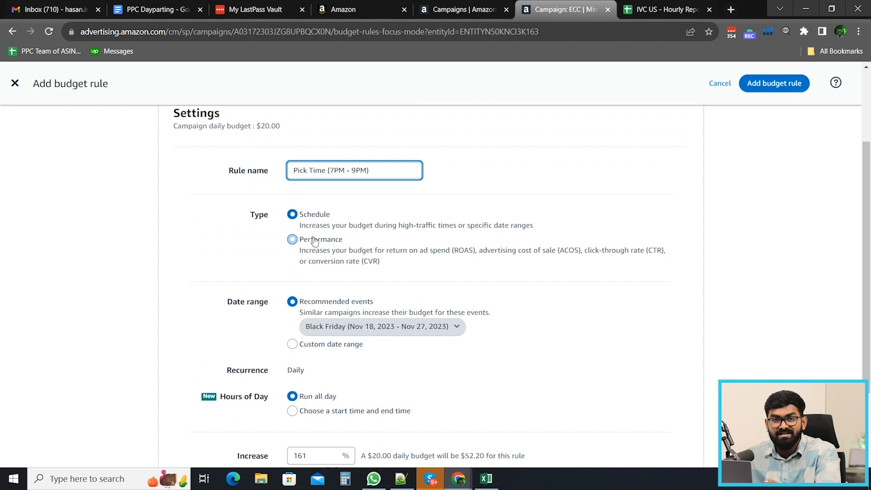
{"action": "left_click", "coordinate": [292, 214]}
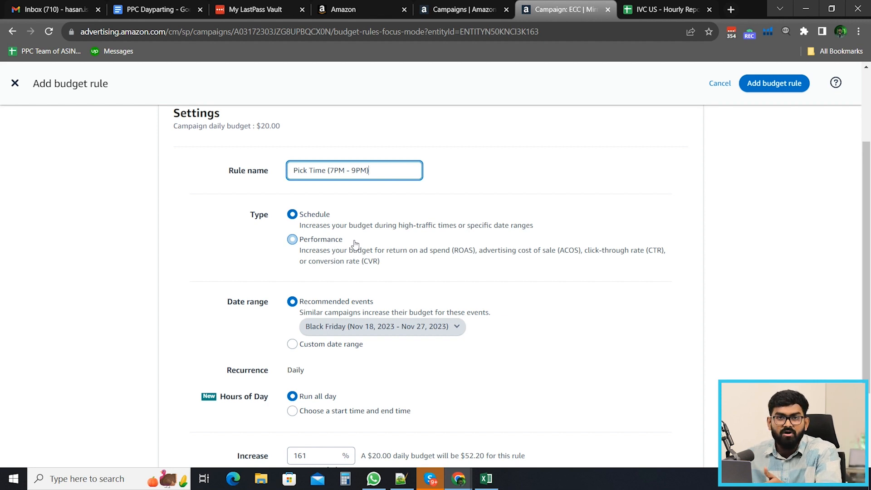
{"action": "mouse_move", "coordinate": [298, 250]}
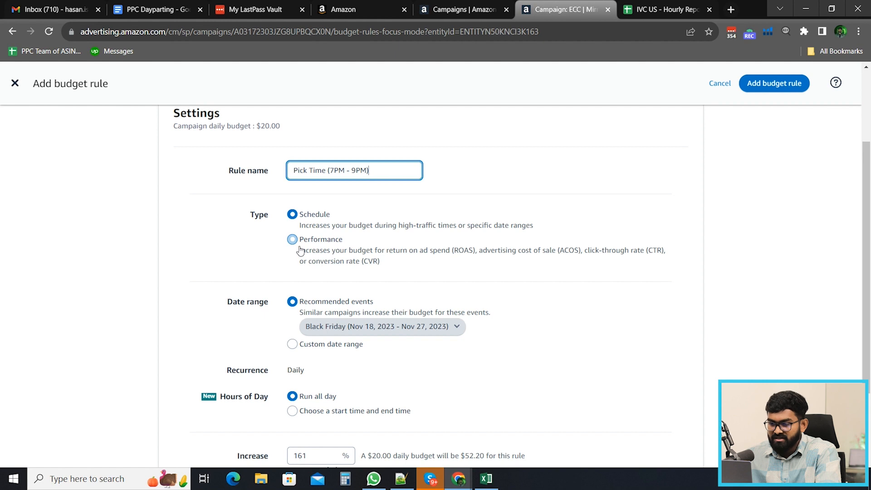
{"action": "left_click", "coordinate": [292, 239]}
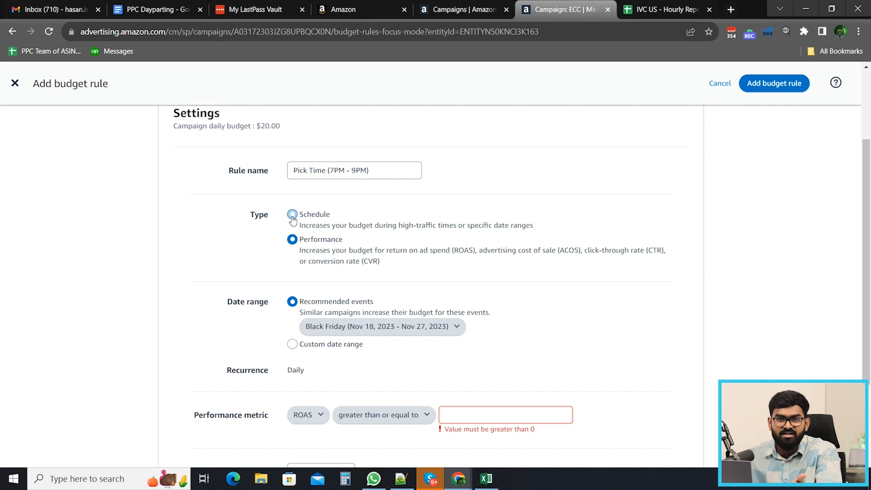
{"action": "left_click", "coordinate": [292, 214]}
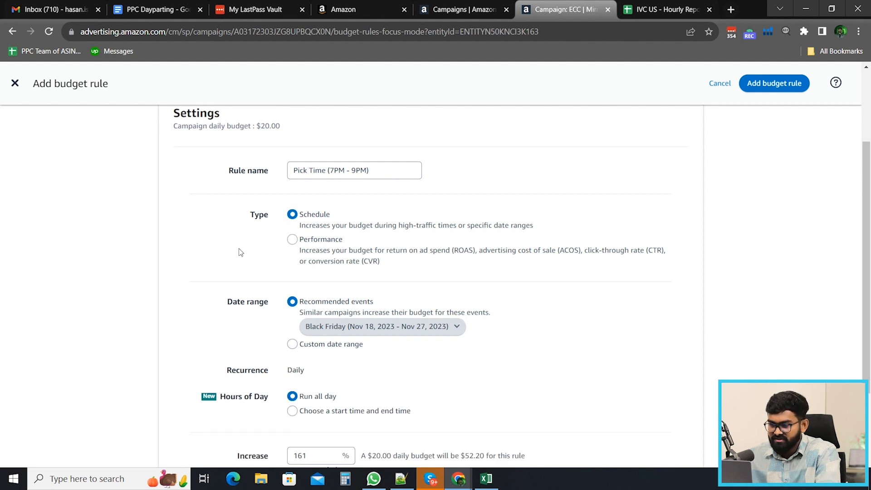
Switch the rule to a custom date range from Nov 23, 2023 with no end date.
{"action": "scroll", "scroll_direction": "down", "scroll_amount": 3}
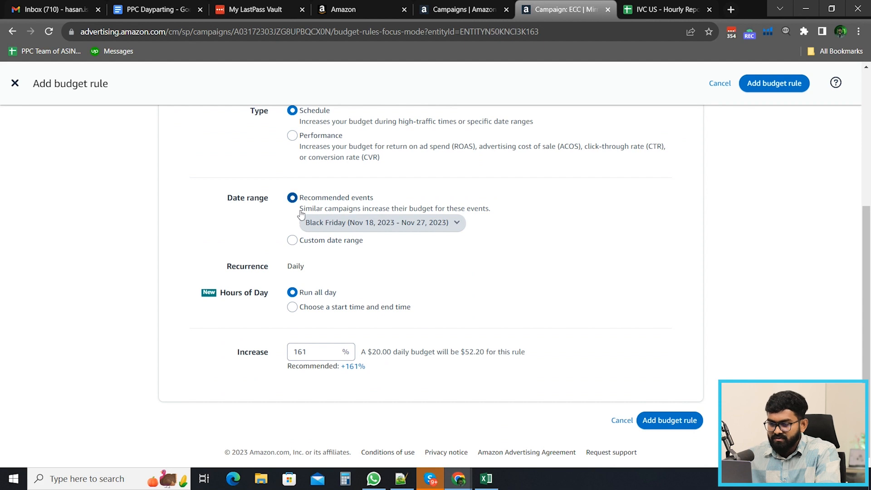
{"action": "double_click", "coordinate": [257, 197]}
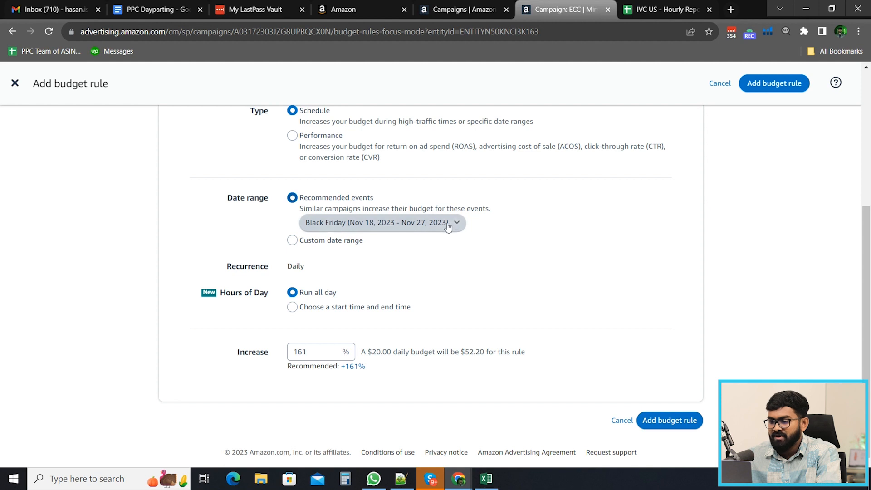
{"action": "left_click", "coordinate": [382, 222]}
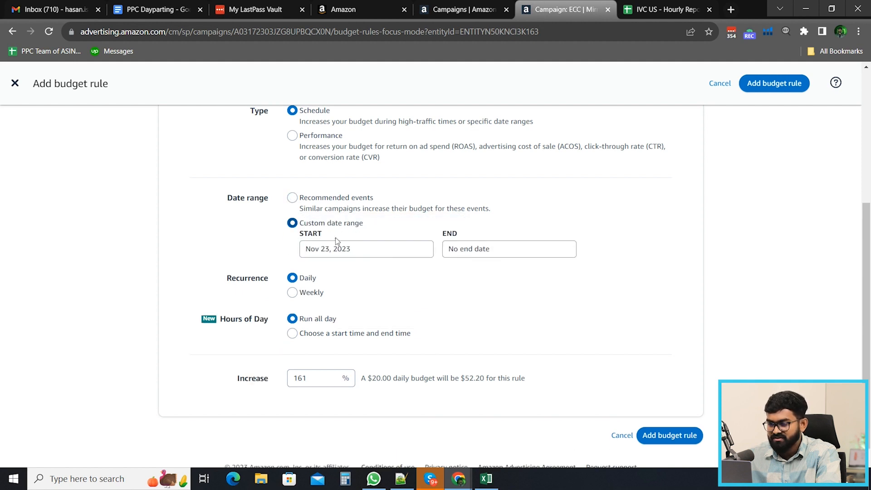
{"action": "scroll", "scroll_direction": "down", "scroll_amount": 3}
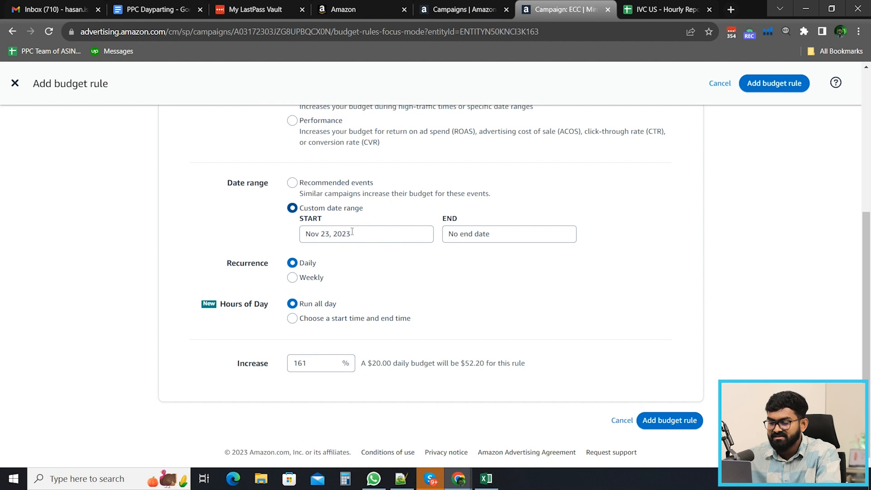
{"action": "mouse_move", "coordinate": [365, 248]}
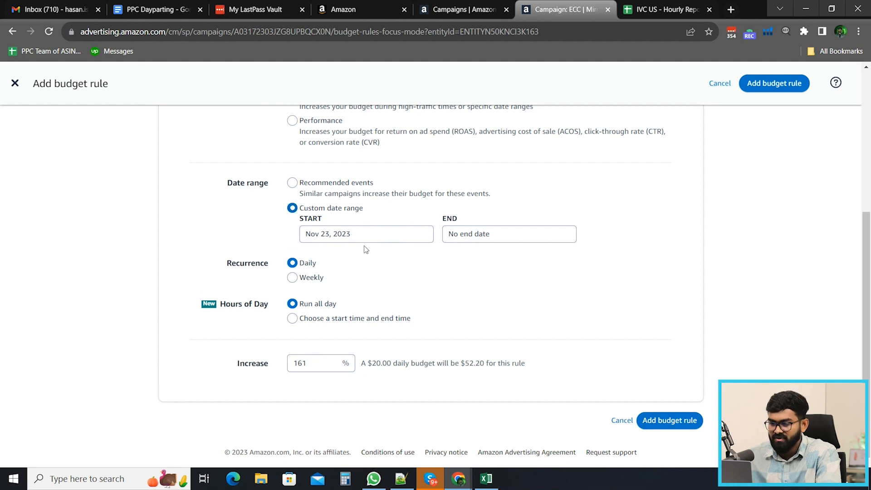
{"action": "left_click", "coordinate": [366, 233]}
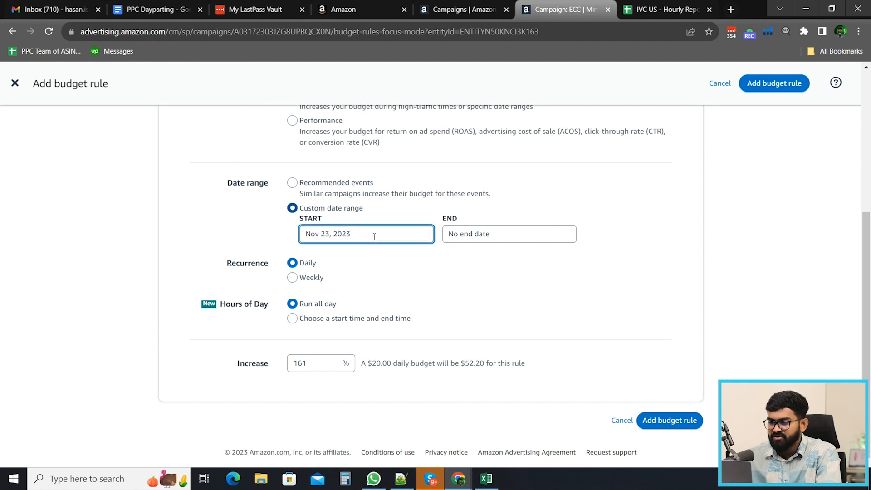
{"action": "left_click", "coordinate": [366, 233]}
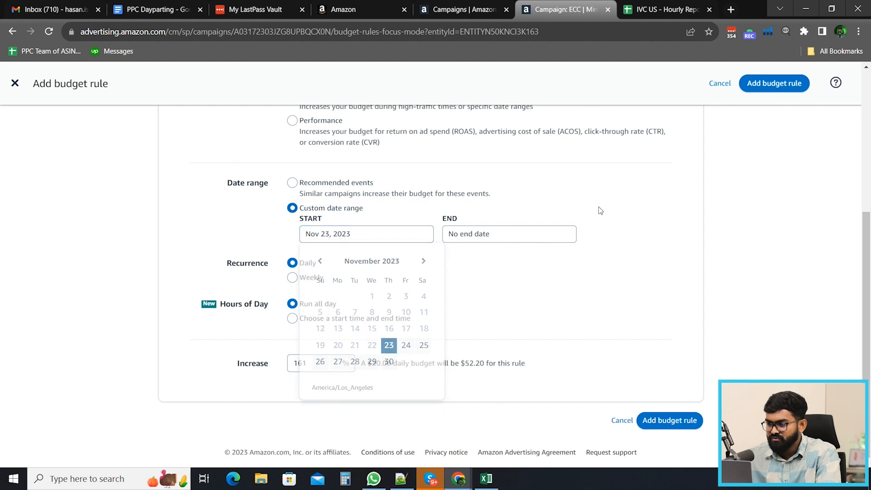
{"action": "left_click", "coordinate": [342, 227]}
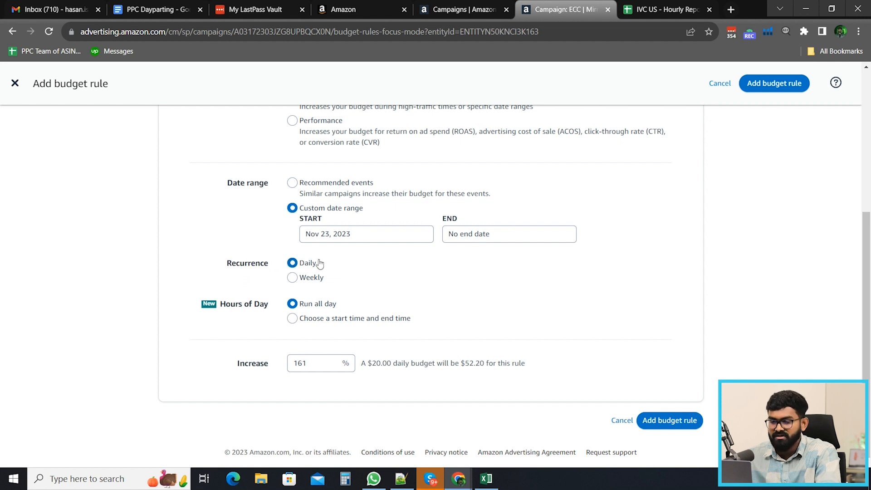
{"action": "mouse_move", "coordinate": [272, 313]}
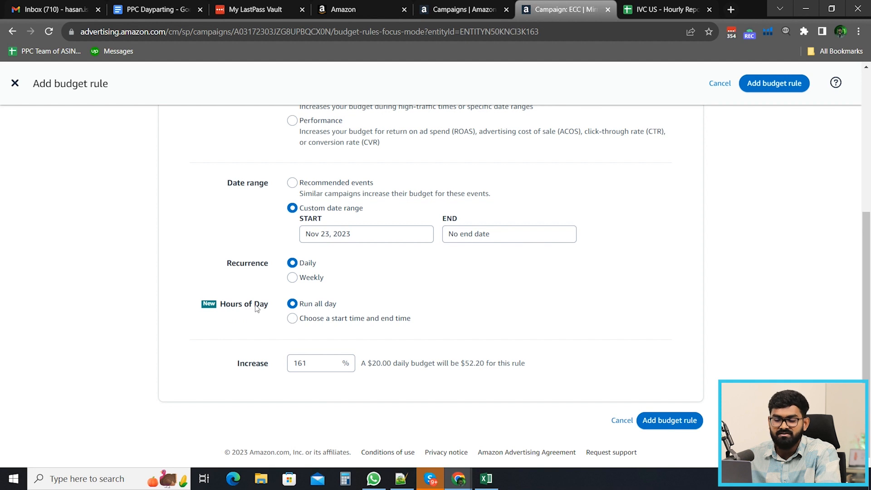
{"action": "mouse_move", "coordinate": [376, 294]}
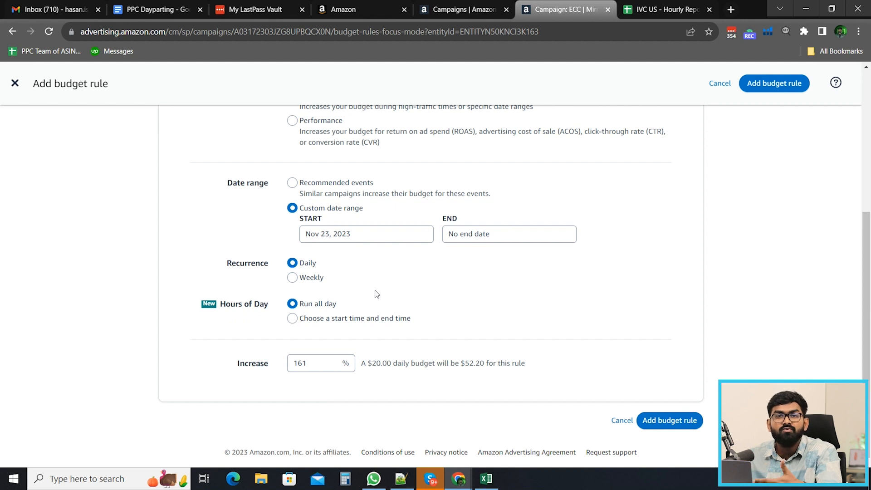
{"action": "mouse_move", "coordinate": [365, 330]}
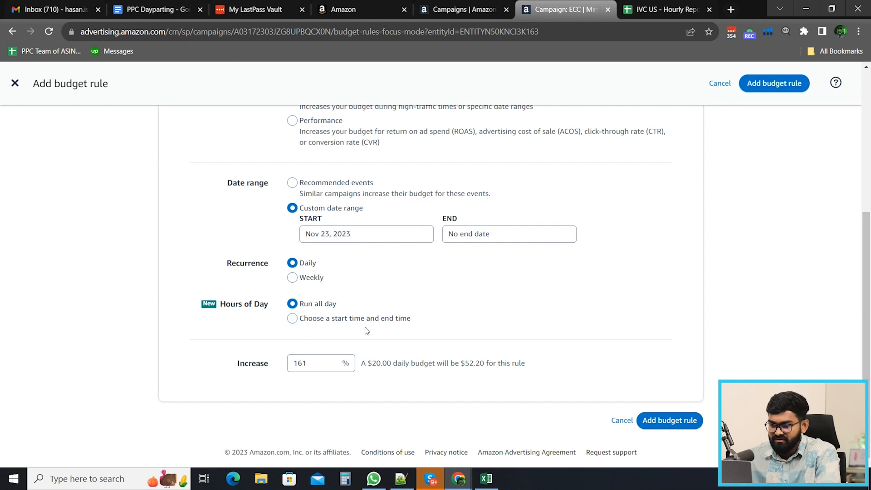
Restrict the rule to hours of day 7:00 PM to 9:00 PM.
{"action": "left_click", "coordinate": [292, 317]}
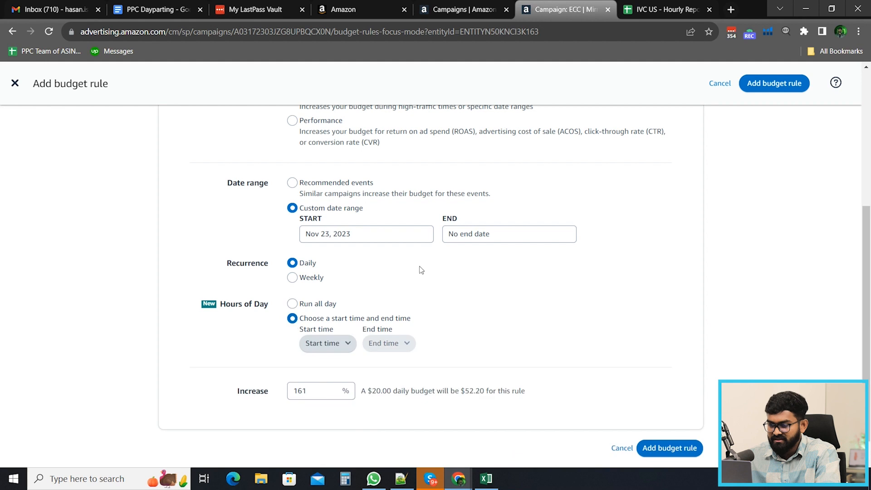
{"action": "scroll", "scroll_direction": "down", "scroll_amount": 3}
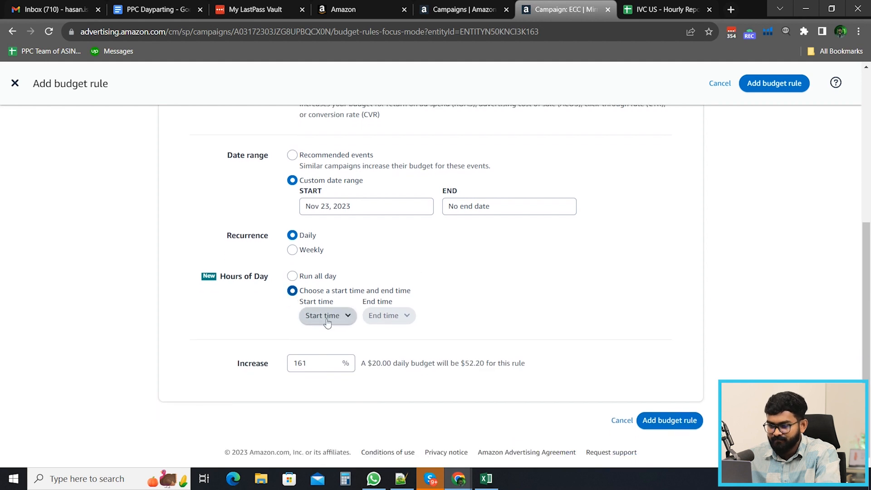
{"action": "left_click", "coordinate": [327, 314]}
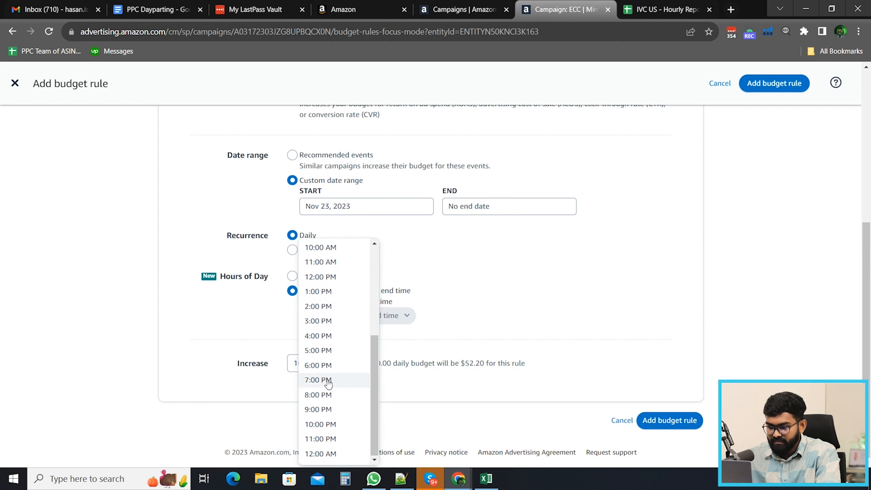
{"action": "left_click", "coordinate": [319, 380]}
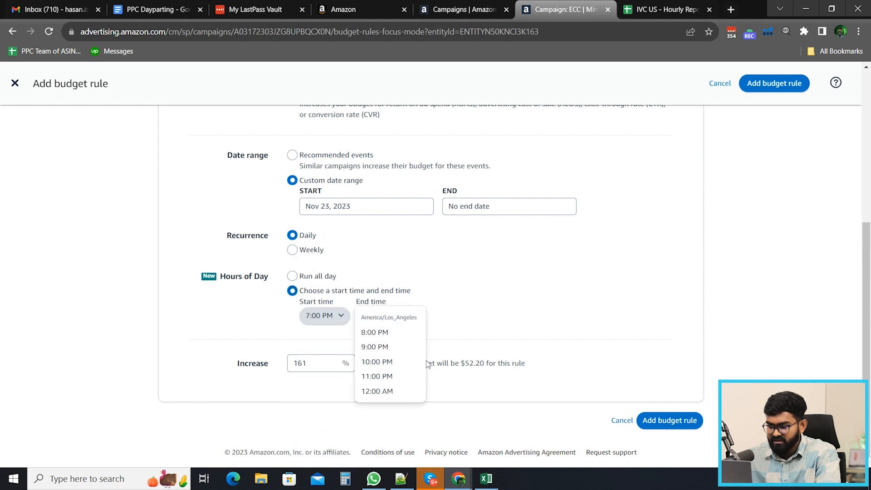
{"action": "left_click", "coordinate": [376, 376]}
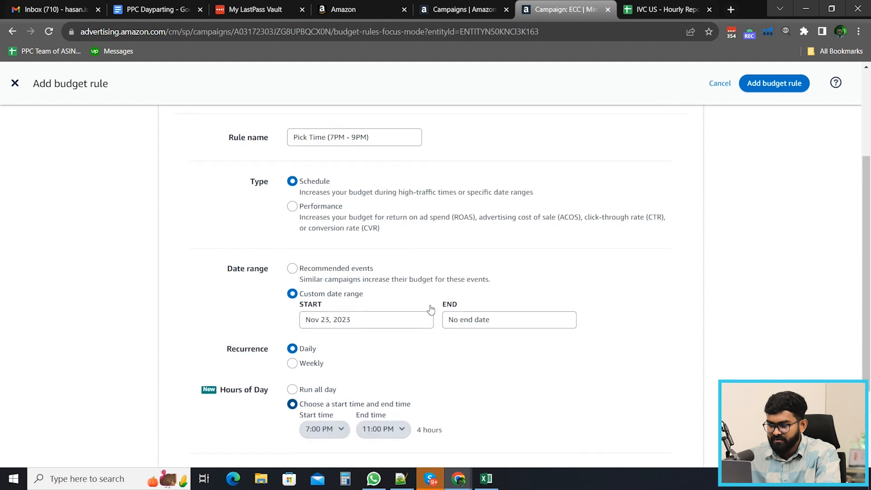
{"action": "scroll", "scroll_direction": "down", "scroll_amount": 3}
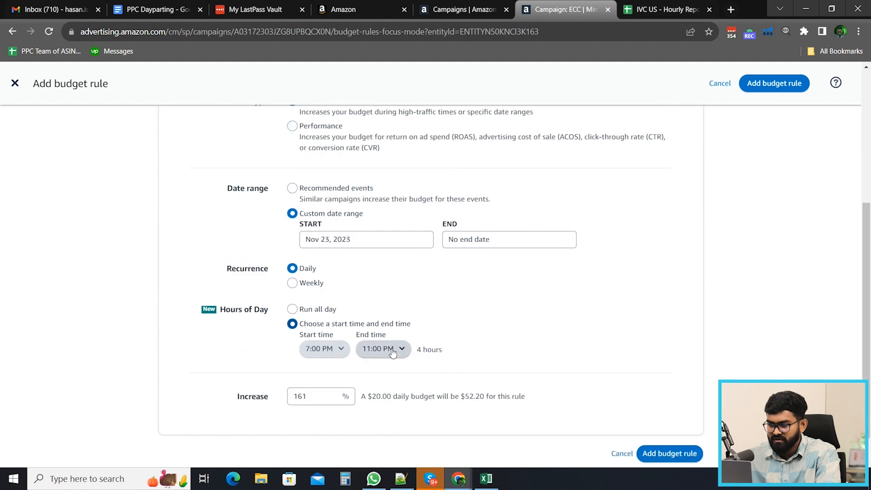
{"action": "left_click", "coordinate": [382, 349]}
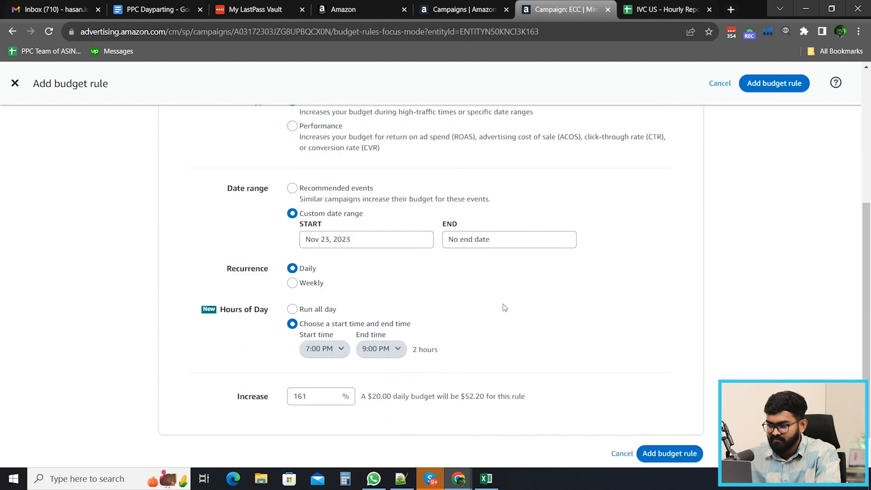
{"action": "scroll", "scroll_direction": "down", "scroll_amount": 3}
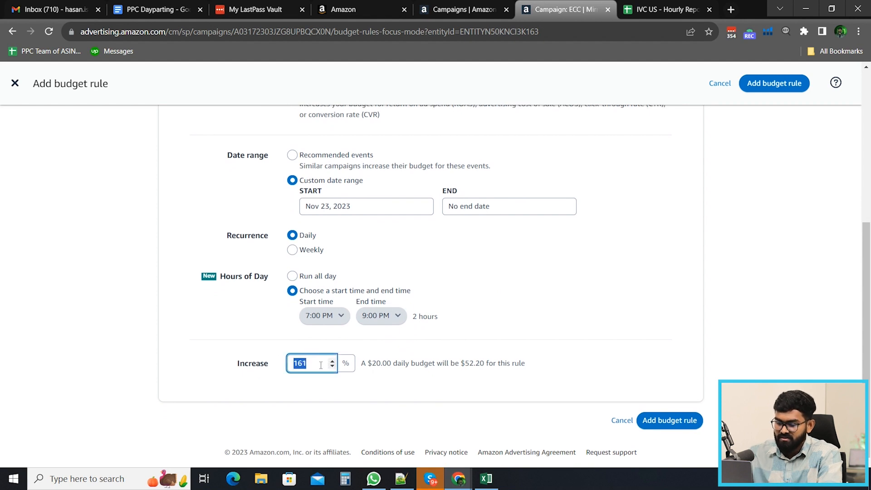
Set the budget increase to 75% and add the budget rule.
{"action": "type", "text": "3"}
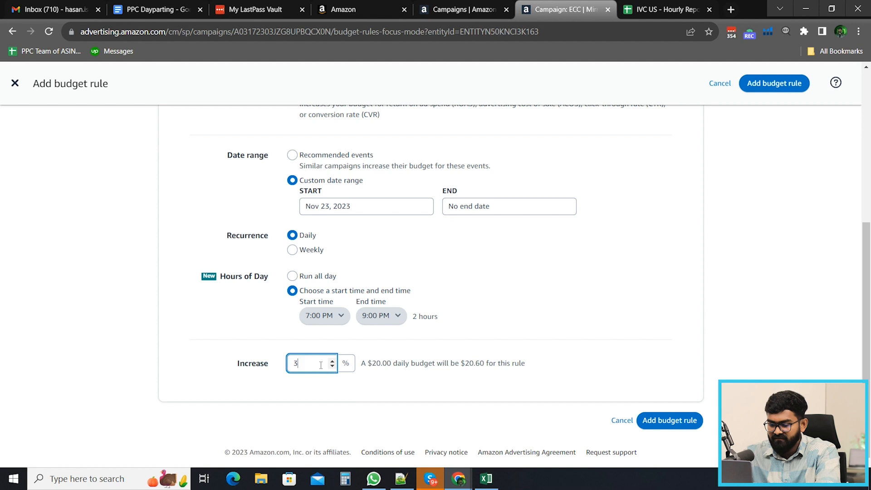
{"action": "type", "text": "5"}
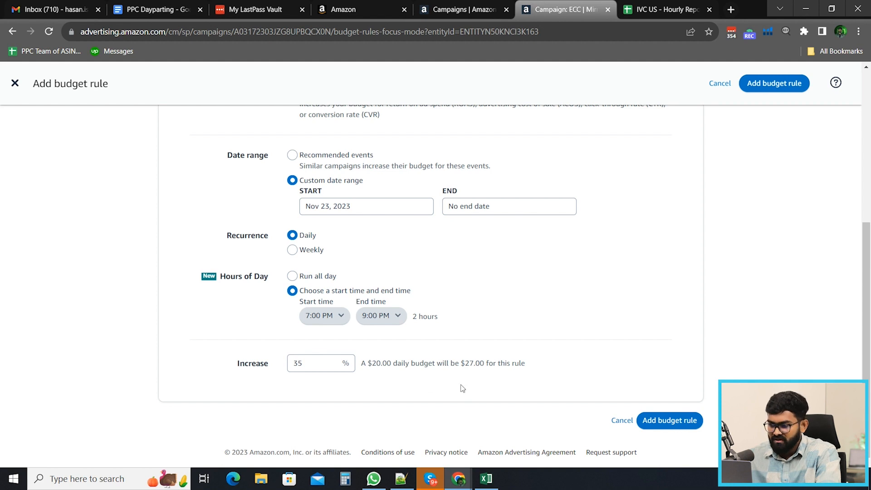
{"action": "left_click", "coordinate": [312, 363]}
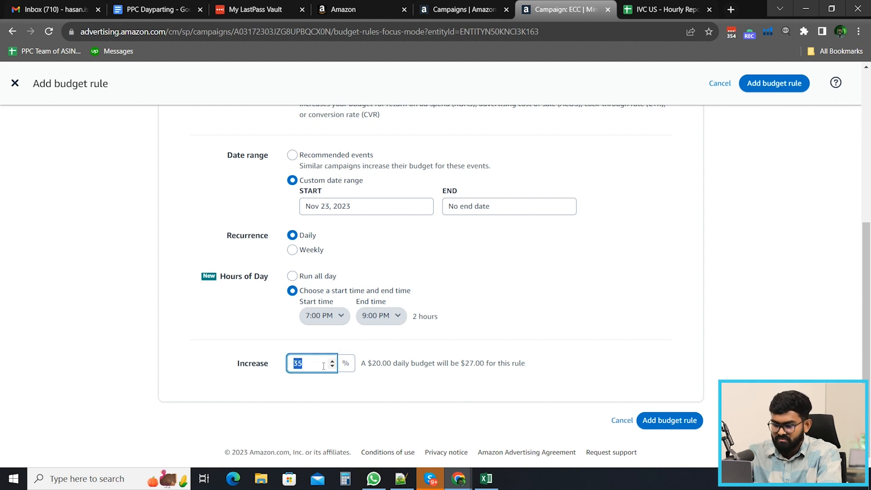
{"action": "type", "text": "75"}
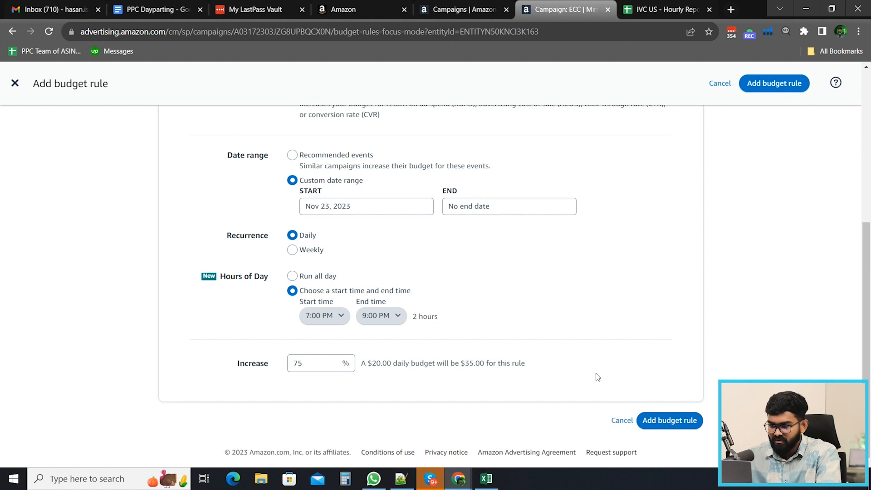
{"action": "mouse_move", "coordinate": [508, 332]}
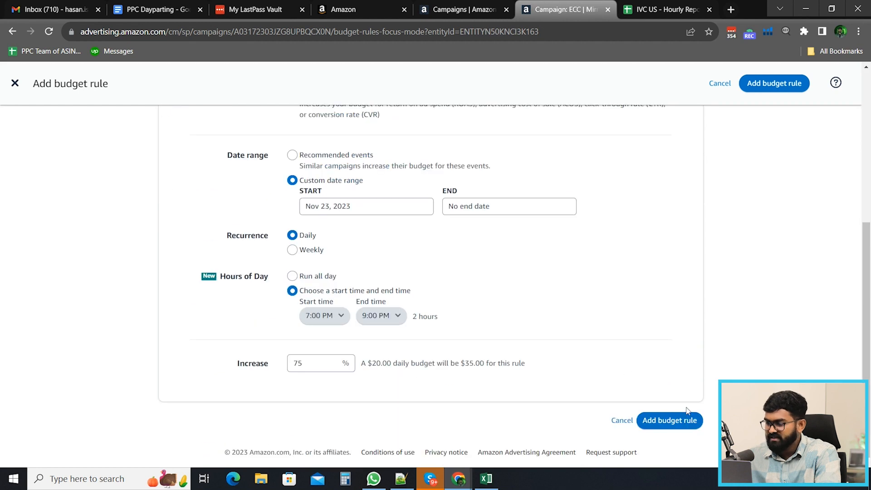
{"action": "left_click", "coordinate": [669, 420]}
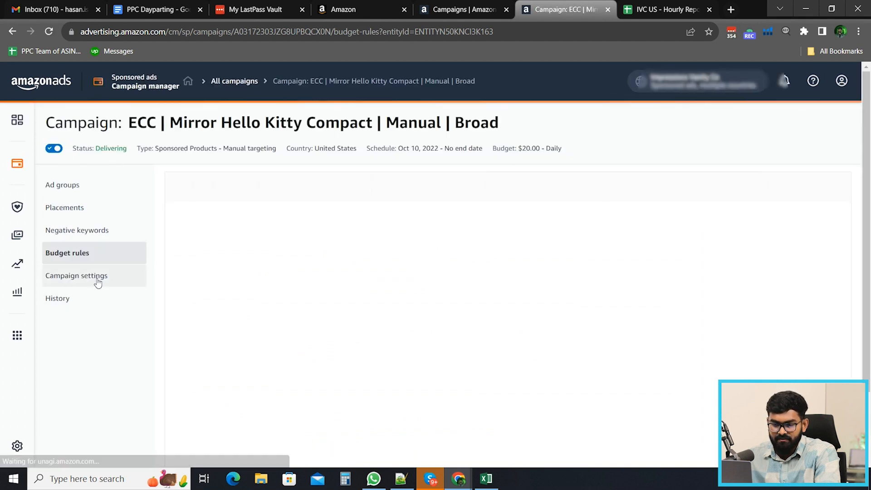
Confirm the Pick Time (7PM–9PM) 75% rule is listed, then go to Campaign settings.
{"action": "left_click", "coordinate": [76, 275]}
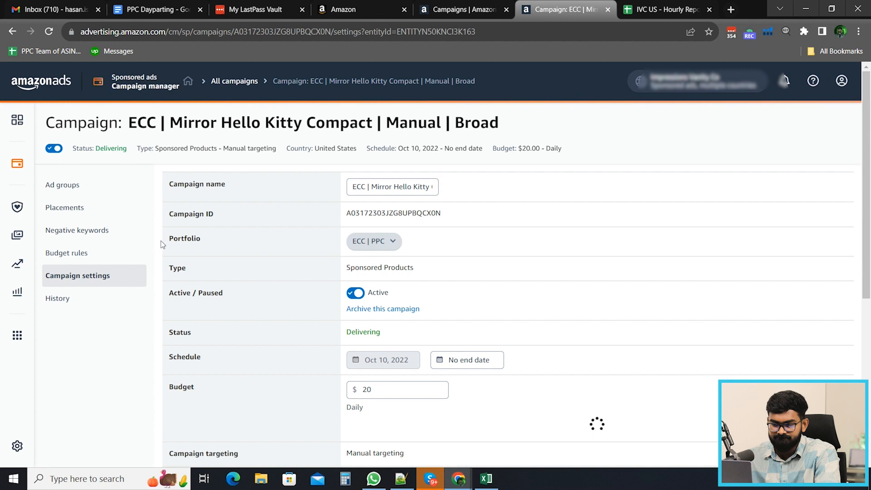
{"action": "left_click", "coordinate": [67, 253]}
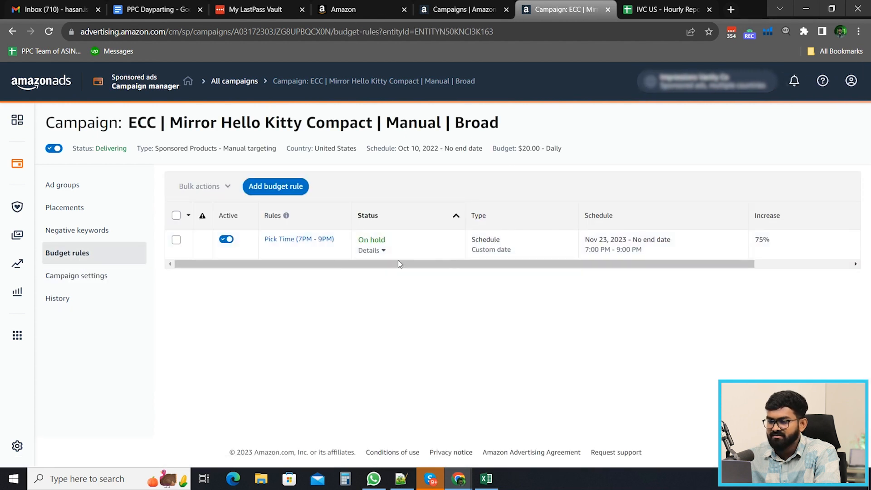
{"action": "mouse_move", "coordinate": [654, 269]}
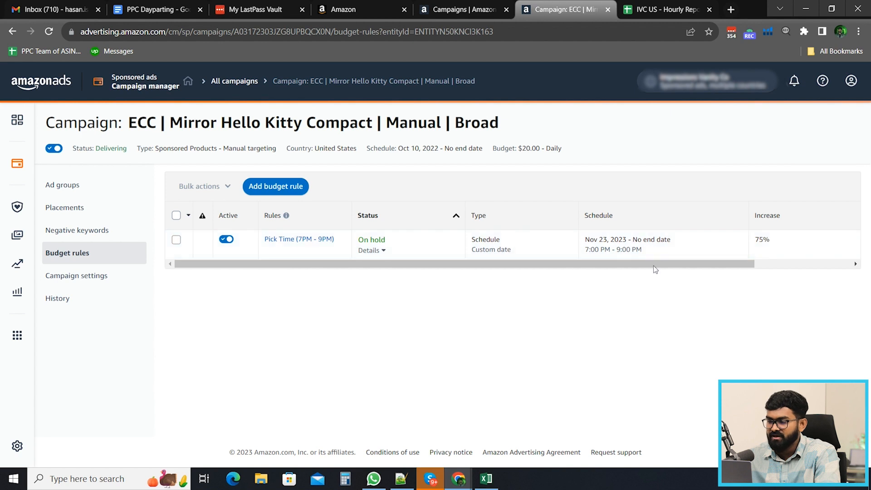
{"action": "mouse_move", "coordinate": [76, 275]}
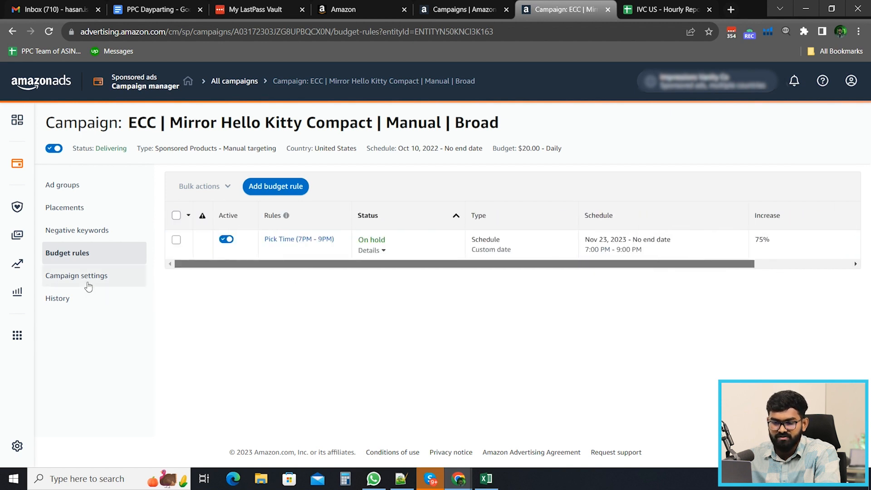
{"action": "left_click", "coordinate": [76, 275]}
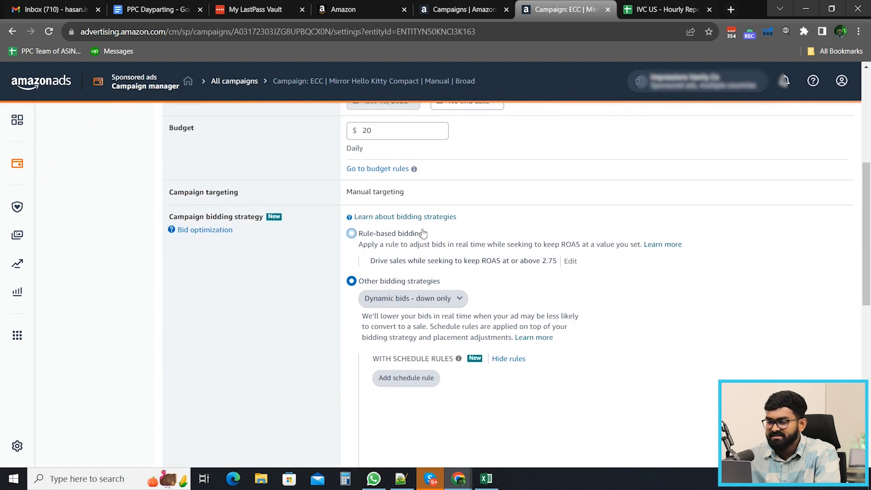
{"action": "scroll", "scroll_direction": "down", "scroll_amount": 3}
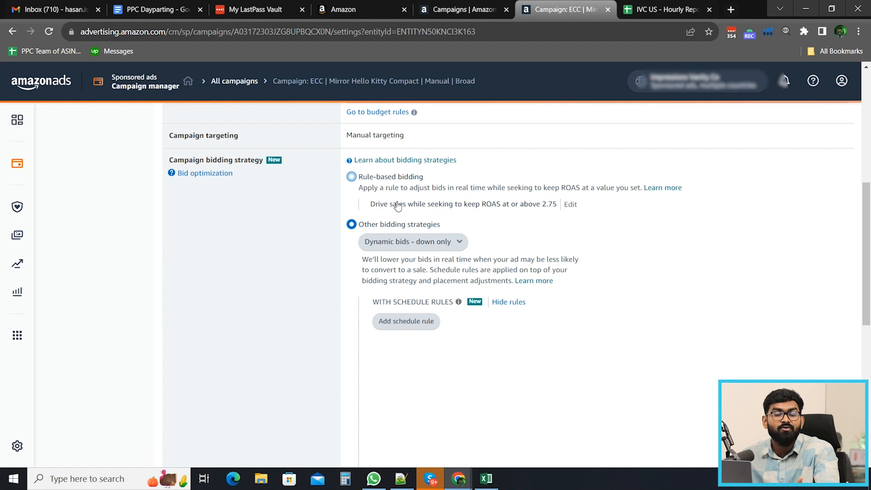
{"action": "mouse_move", "coordinate": [397, 206]}
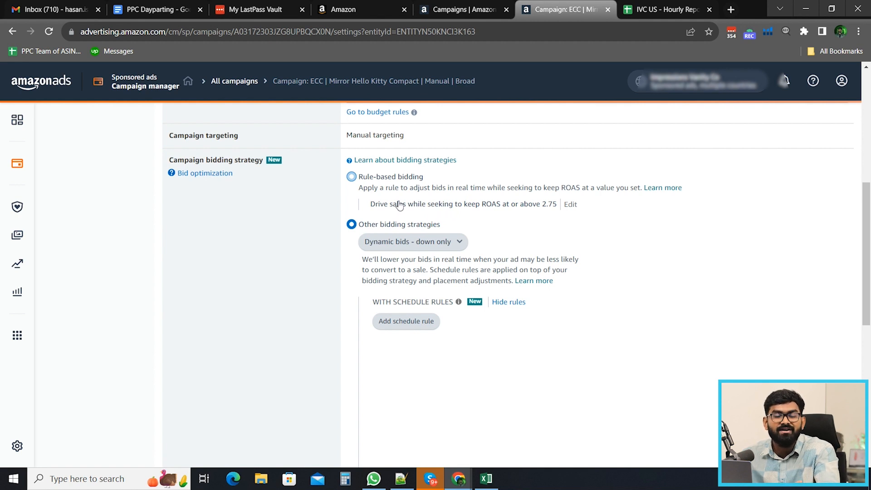
{"action": "mouse_move", "coordinate": [400, 205]}
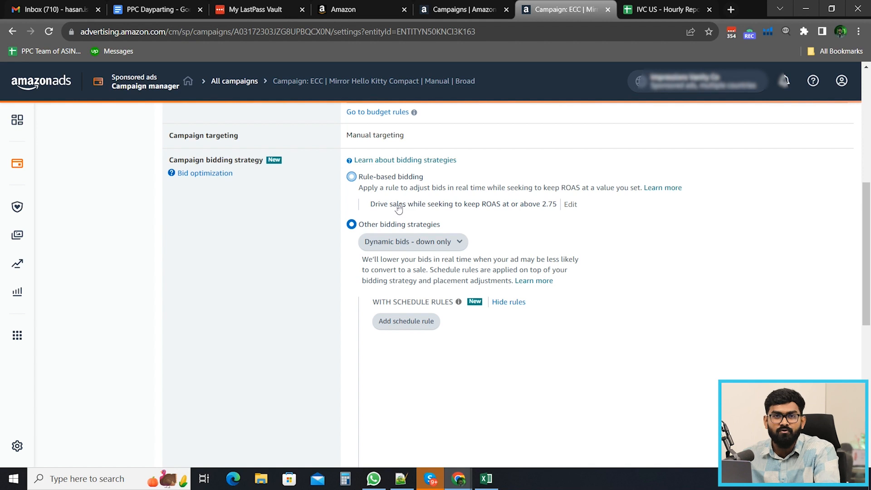
{"action": "left_click", "coordinate": [351, 224]}
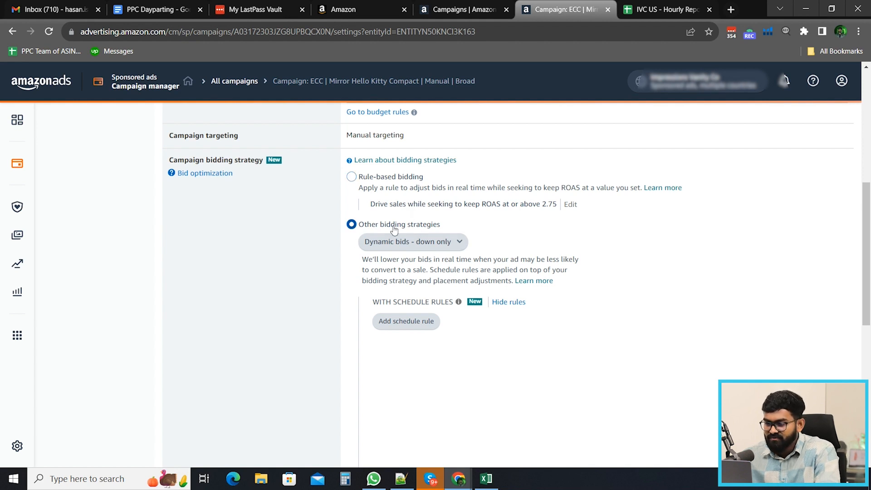
{"action": "scroll", "scroll_direction": "down", "scroll_amount": 3}
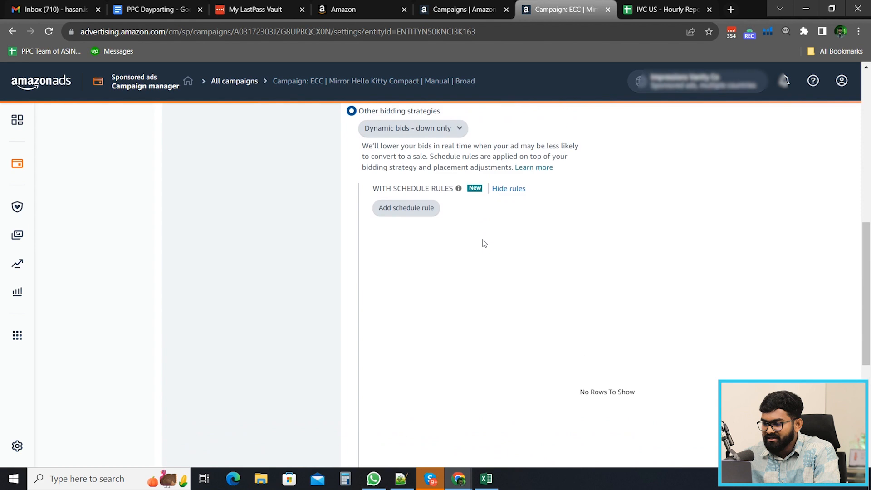
{"action": "mouse_move", "coordinate": [406, 208]}
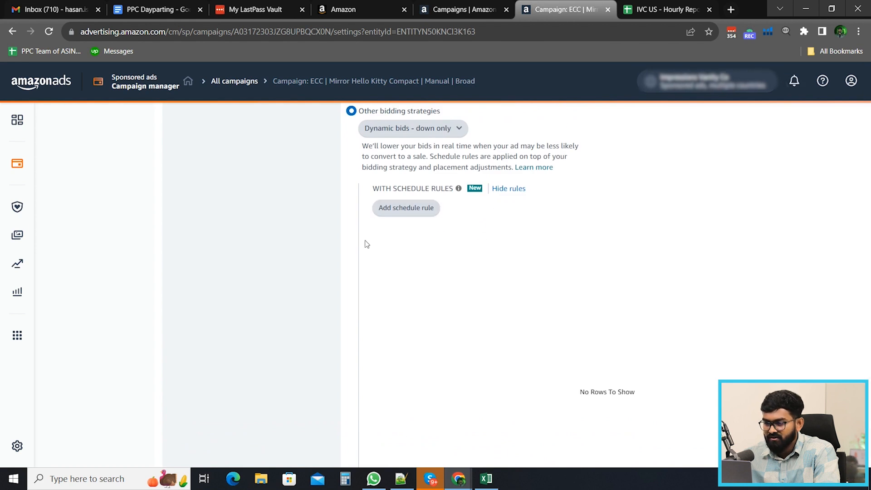
Start a bid schedule rule limited to 6:00 PM–9:00 PM daily.
{"action": "left_click", "coordinate": [406, 207]}
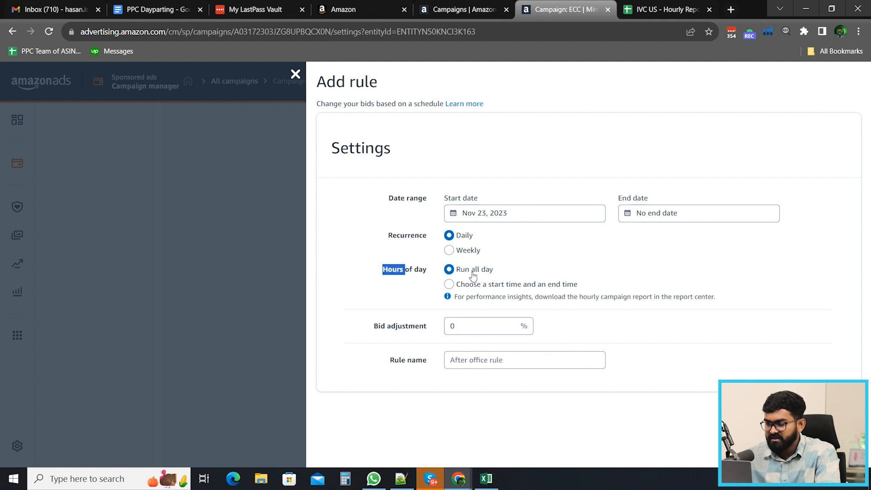
{"action": "left_click", "coordinate": [449, 284]}
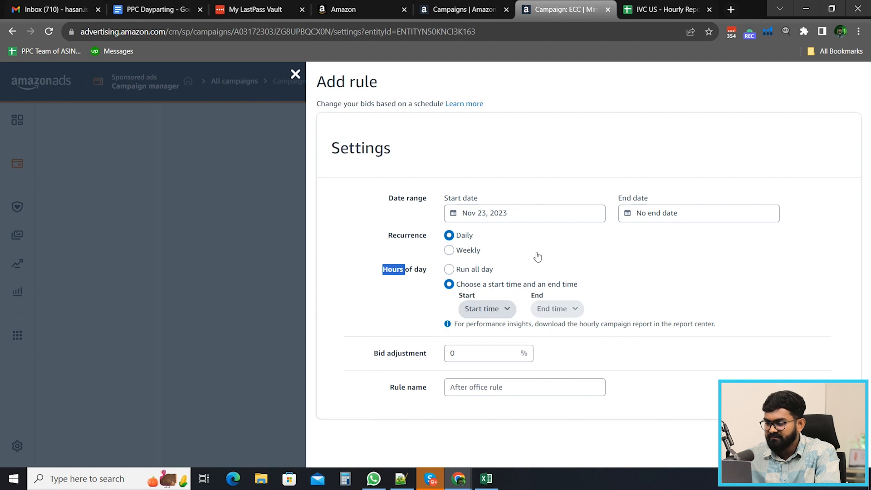
{"action": "left_click", "coordinate": [482, 309]}
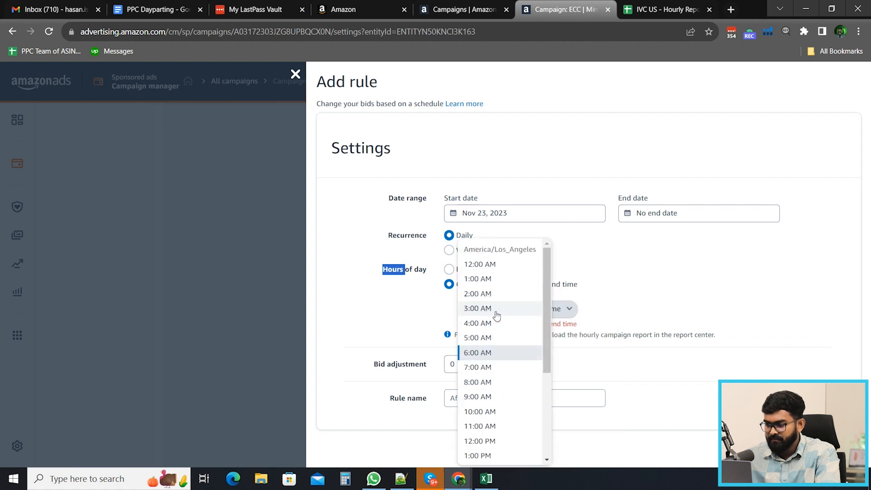
{"action": "scroll", "scroll_direction": "down", "scroll_amount": 3}
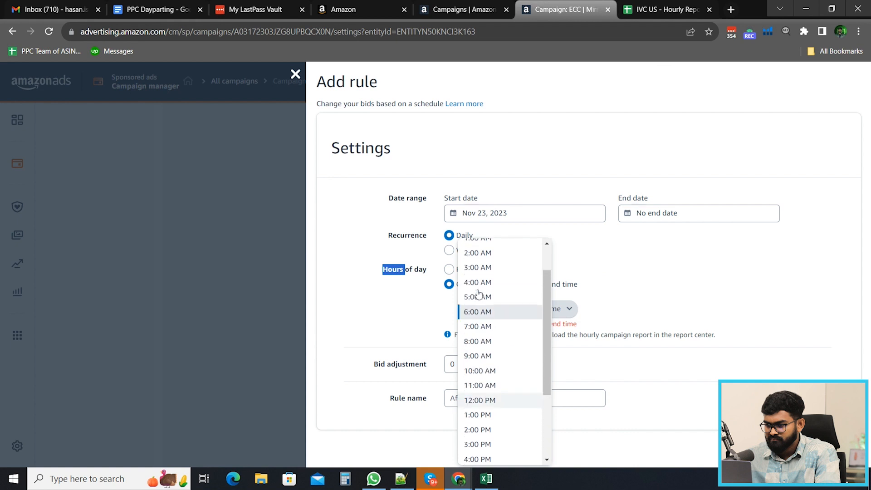
{"action": "left_click", "coordinate": [478, 309]}
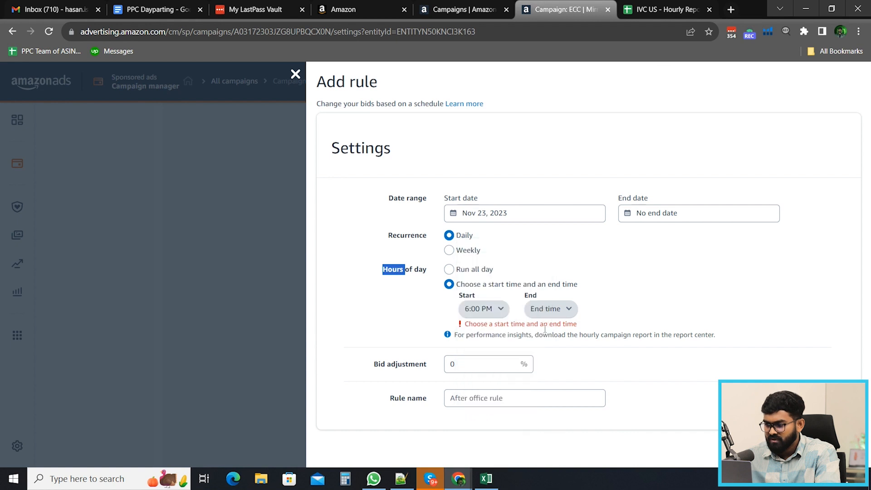
{"action": "left_click", "coordinate": [549, 309]}
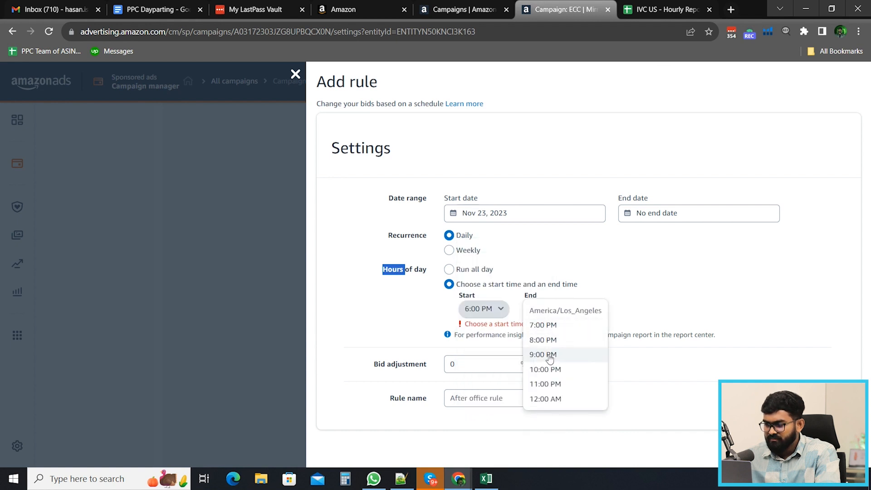
{"action": "left_click", "coordinate": [542, 355]}
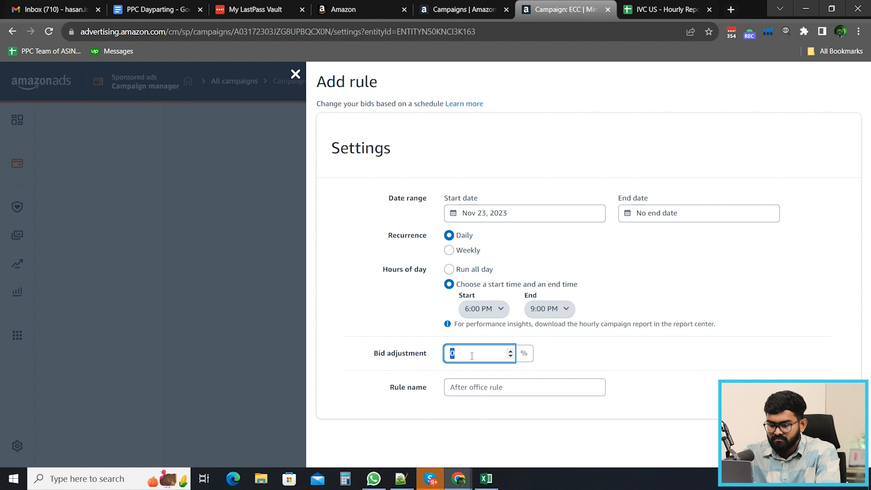
Set the bid adjustment to 23% and name the rule '6 PM - 9 PM'.
{"action": "type", "text": "23"}
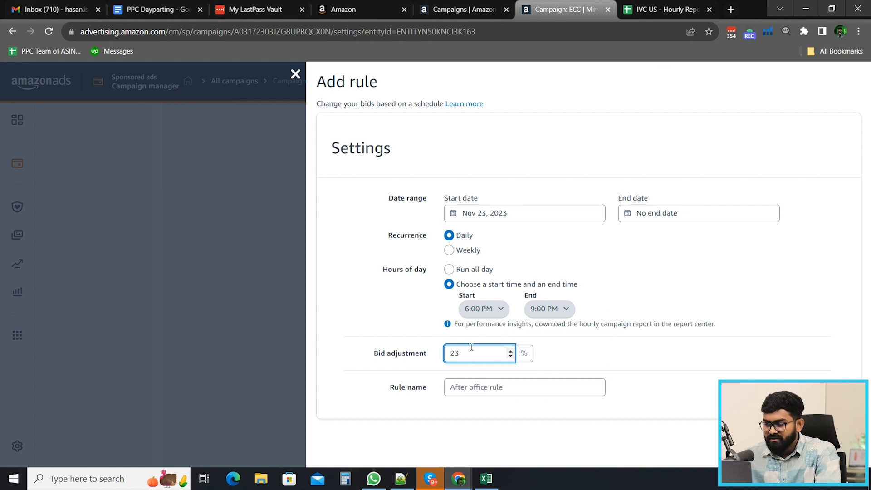
{"action": "key", "text": "Backspace"}
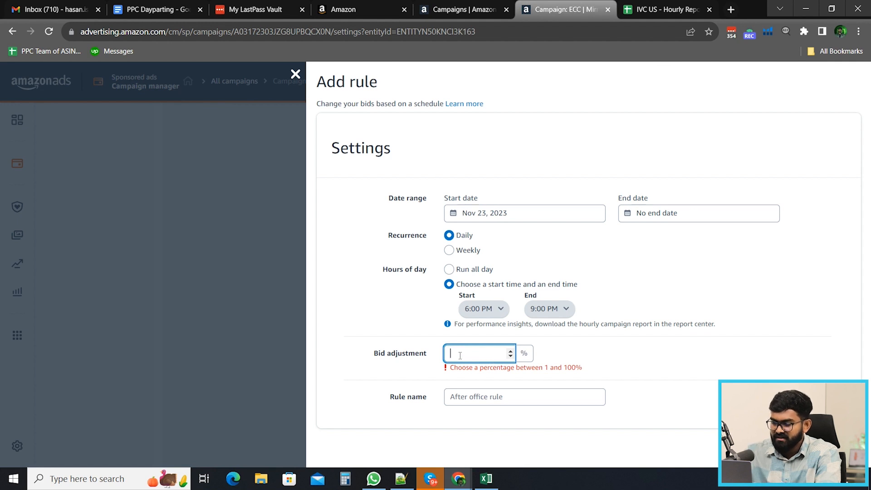
{"action": "type", "text": "15"}
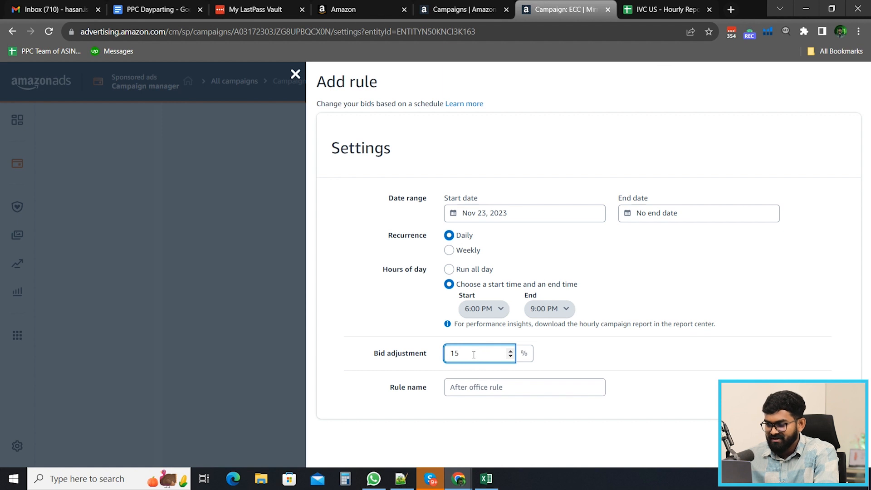
{"action": "type", "text": "23"}
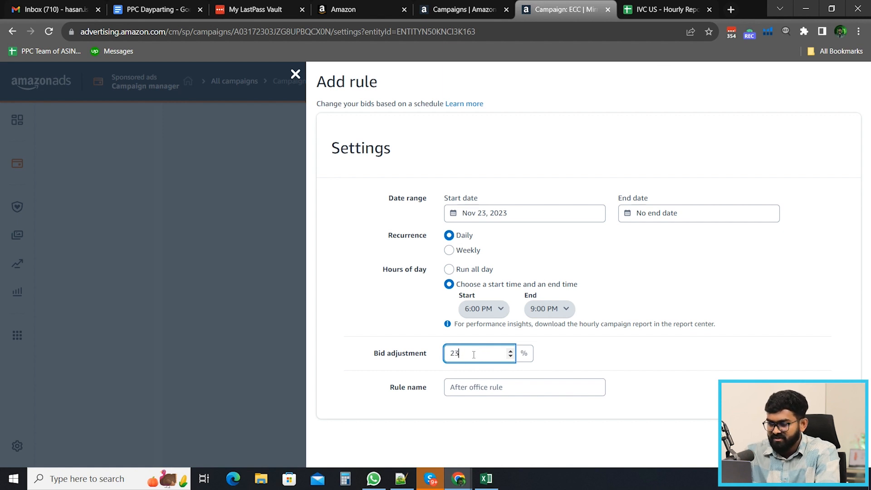
{"action": "left_click", "coordinate": [523, 388]}
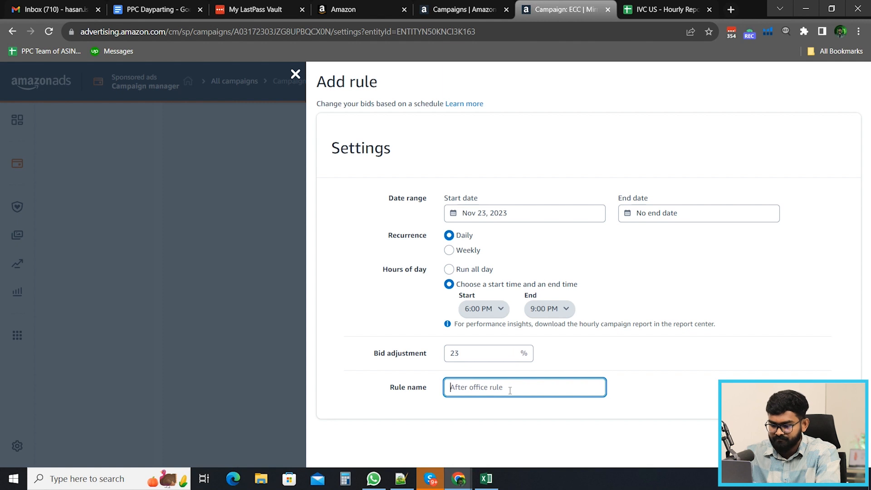
{"action": "type", "text": "6 PM"}
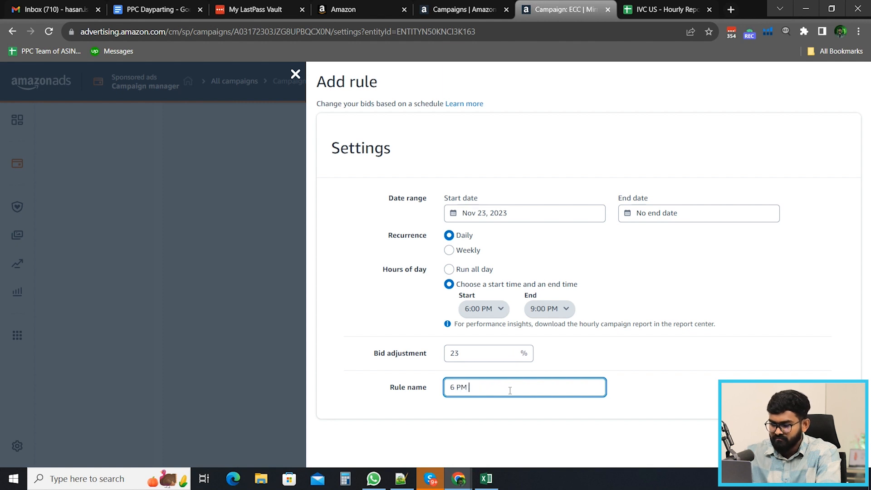
{"action": "type", "text": "- 9 PM"}
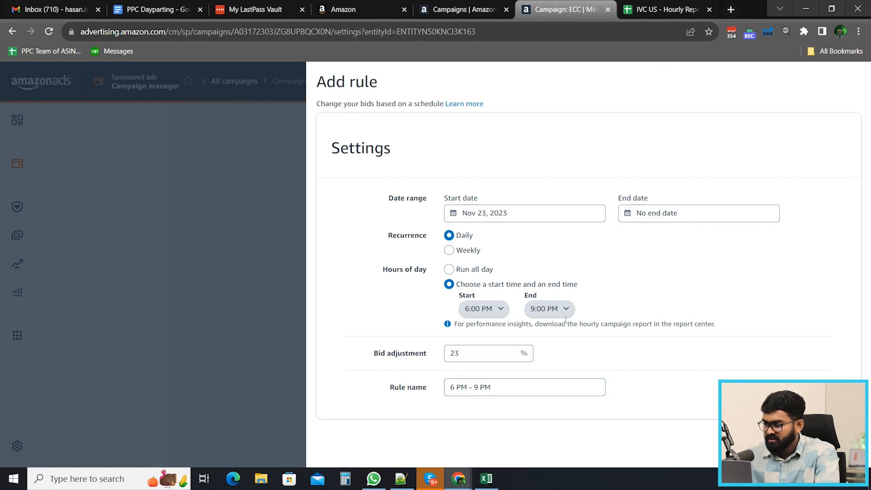
{"action": "mouse_move", "coordinate": [406, 213]}
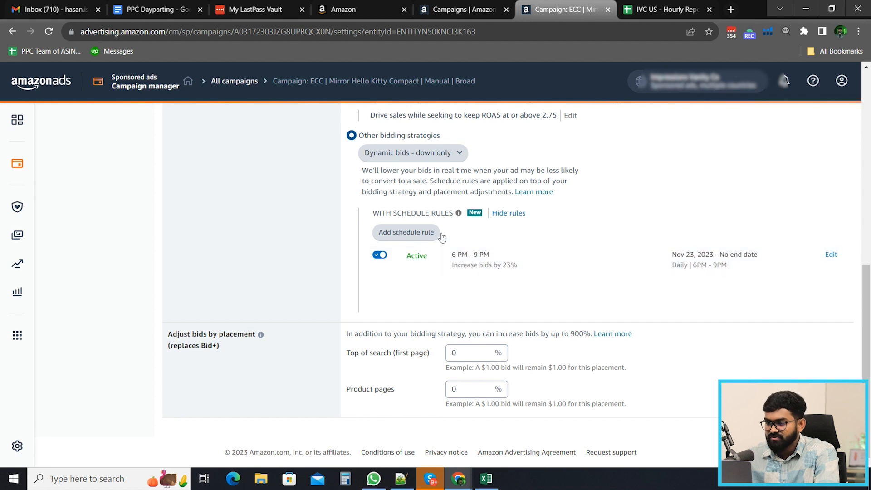
Start a second bid schedule rule limited to 9:00 PM–11:00 PM daily.
{"action": "left_click", "coordinate": [406, 232]}
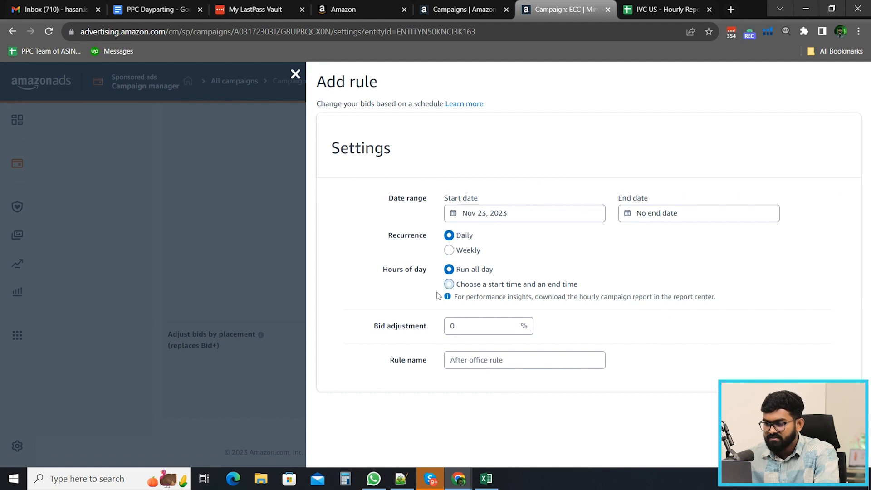
{"action": "left_click", "coordinate": [449, 284]}
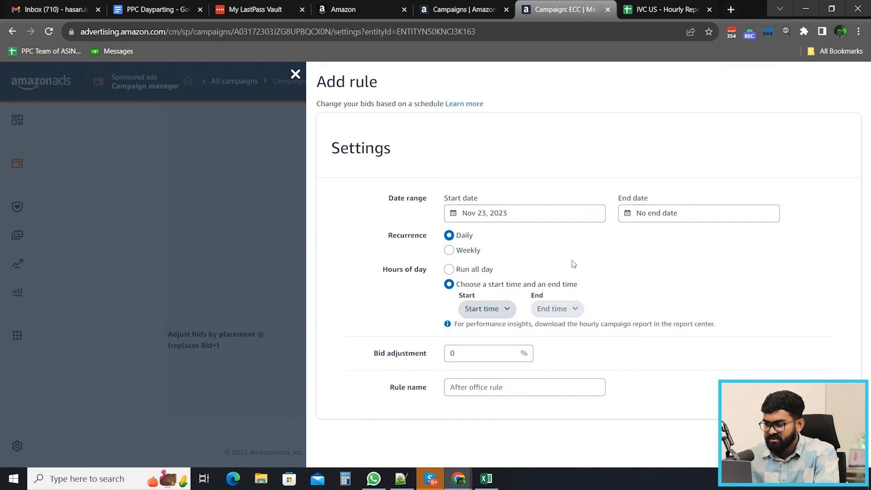
{"action": "left_click", "coordinate": [481, 309]}
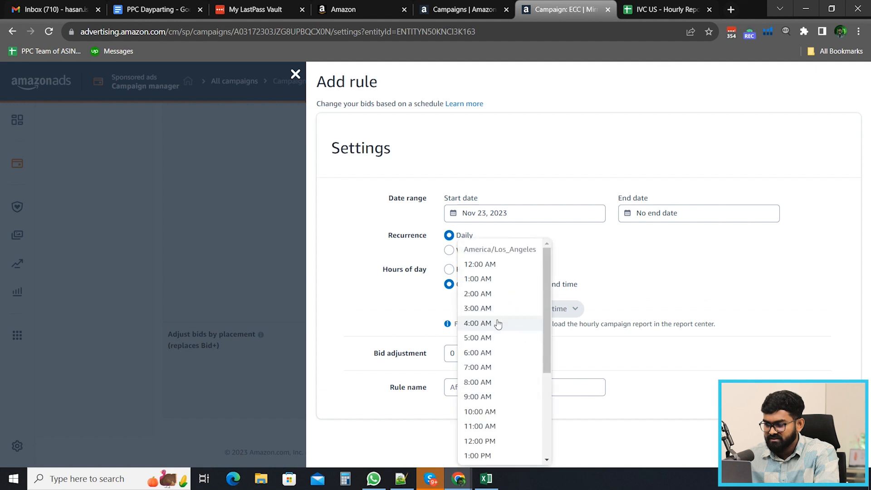
{"action": "scroll", "scroll_direction": "down", "scroll_amount": 3}
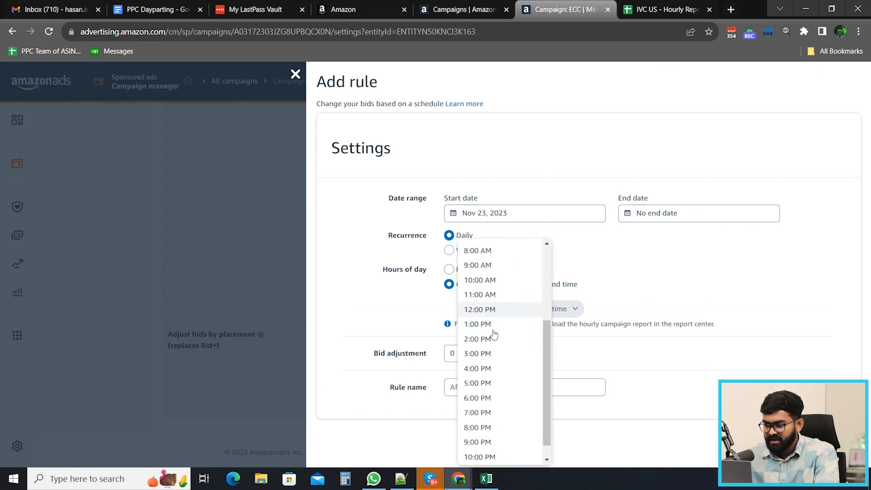
{"action": "left_click", "coordinate": [477, 442]}
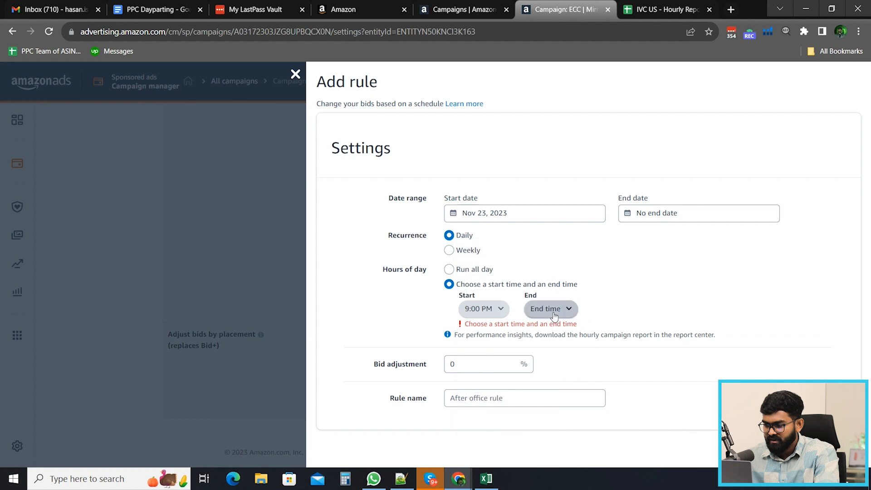
{"action": "left_click", "coordinate": [549, 308]}
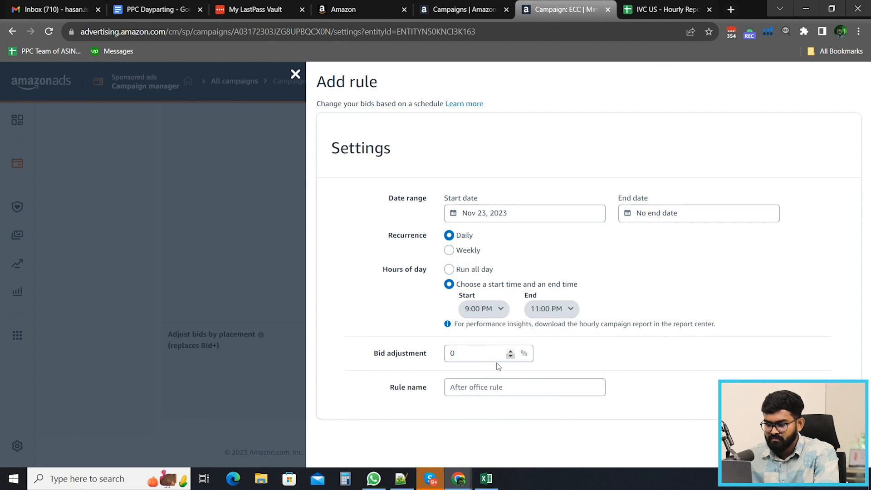
Set the bid adjustment to 35% and name the rule '9 PM - 11 PM'.
{"action": "left_click", "coordinate": [478, 353]}
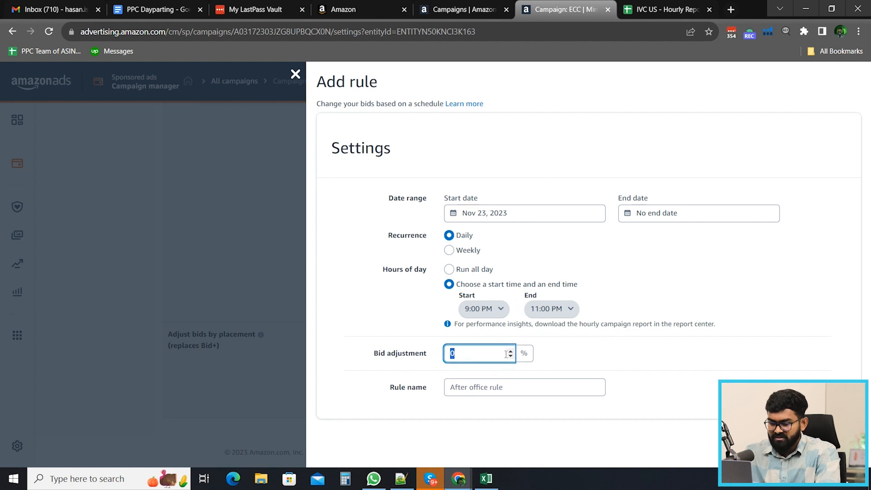
{"action": "type", "text": "3"}
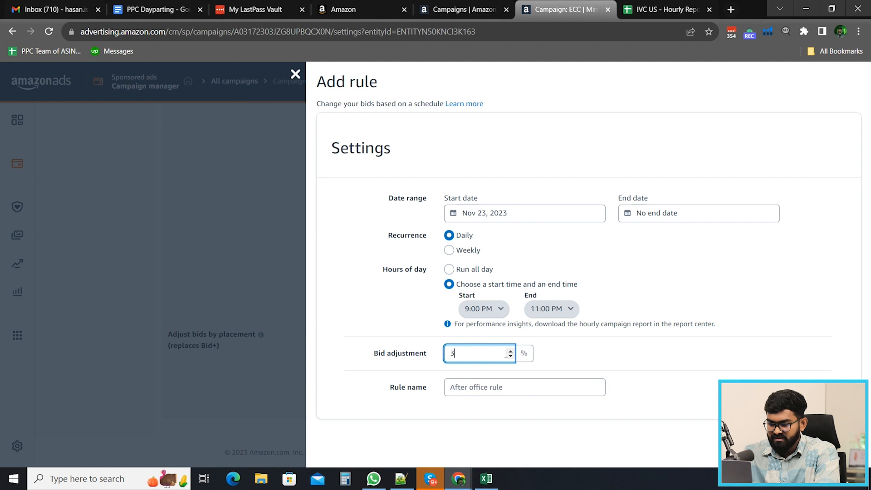
{"action": "type", "text": "5"}
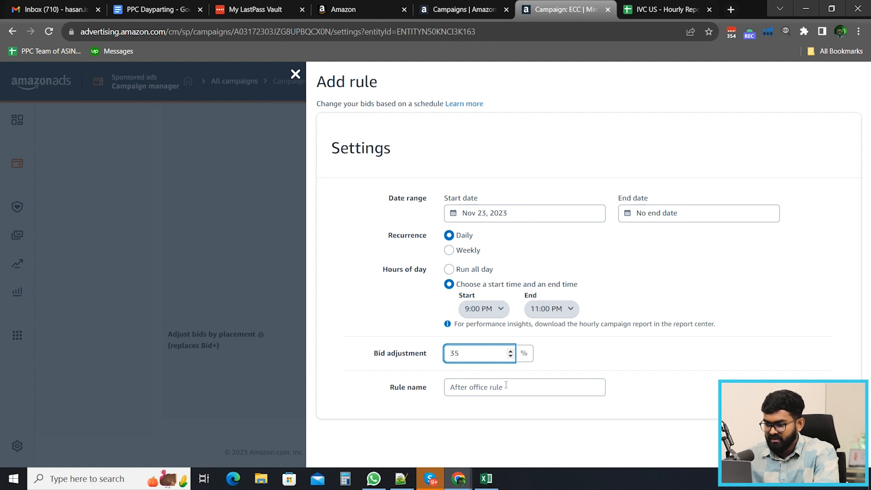
{"action": "left_click", "coordinate": [523, 387]}
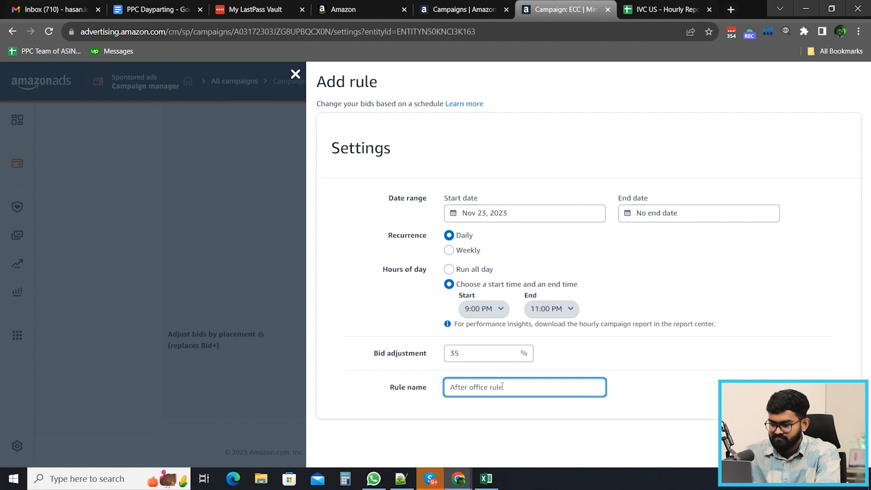
{"action": "type", "text": "9 PM -"}
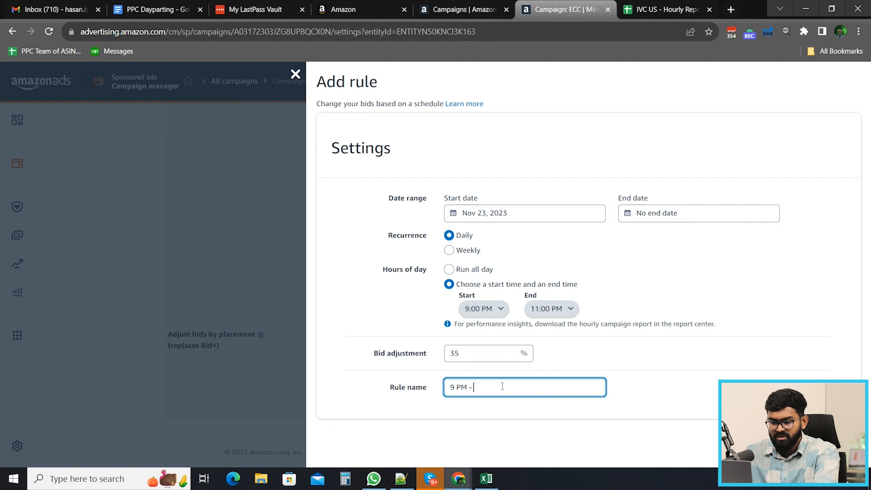
{"action": "type", "text": "11 PM"}
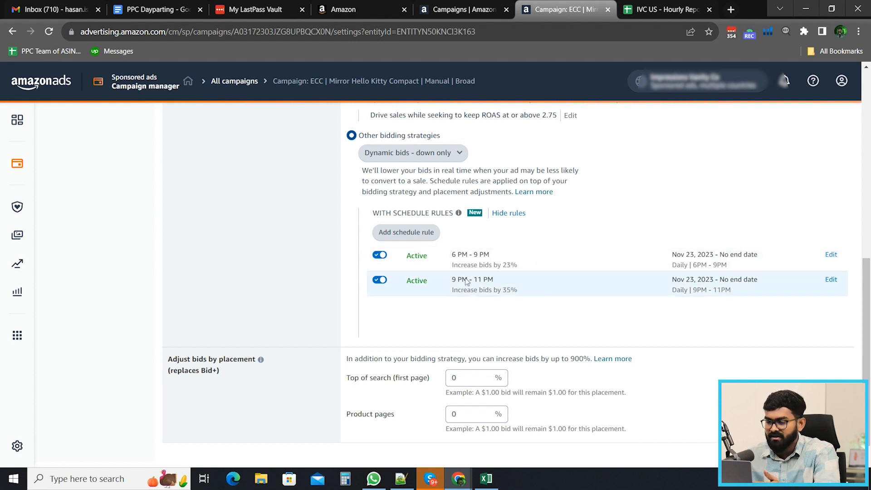
{"action": "mouse_move", "coordinate": [479, 281]}
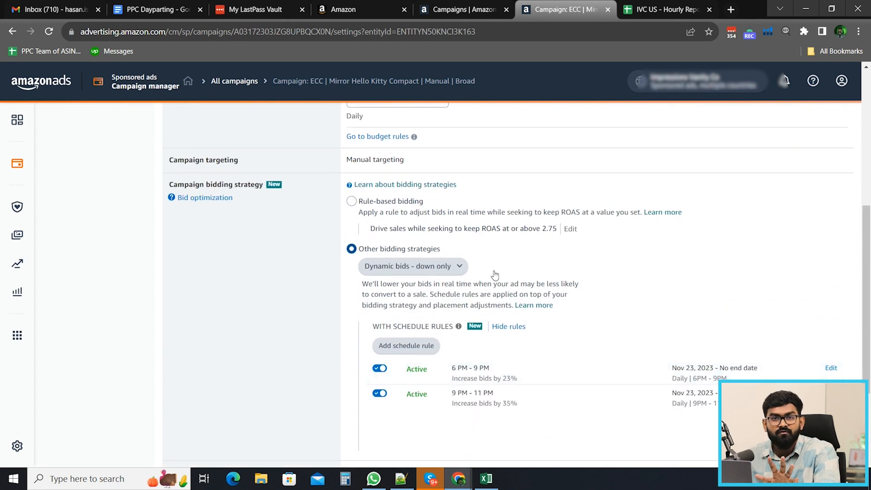
{"action": "mouse_move", "coordinate": [486, 254]}
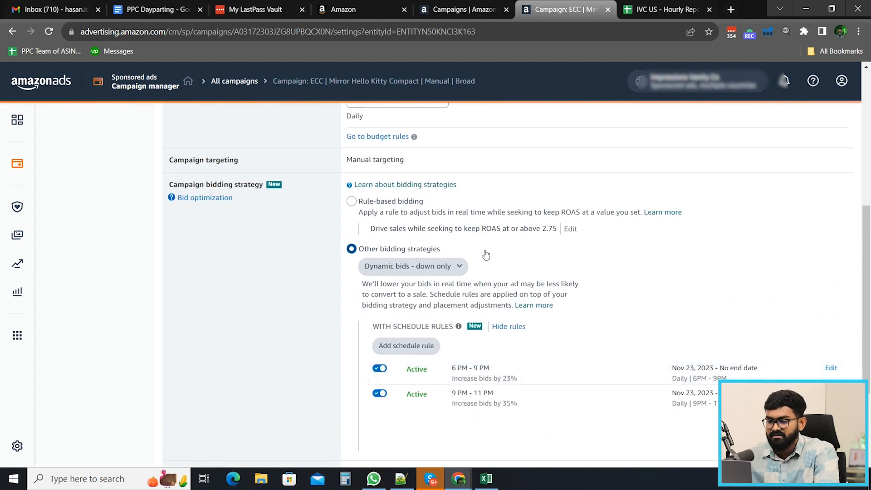
{"action": "scroll", "scroll_direction": "down", "scroll_amount": 3}
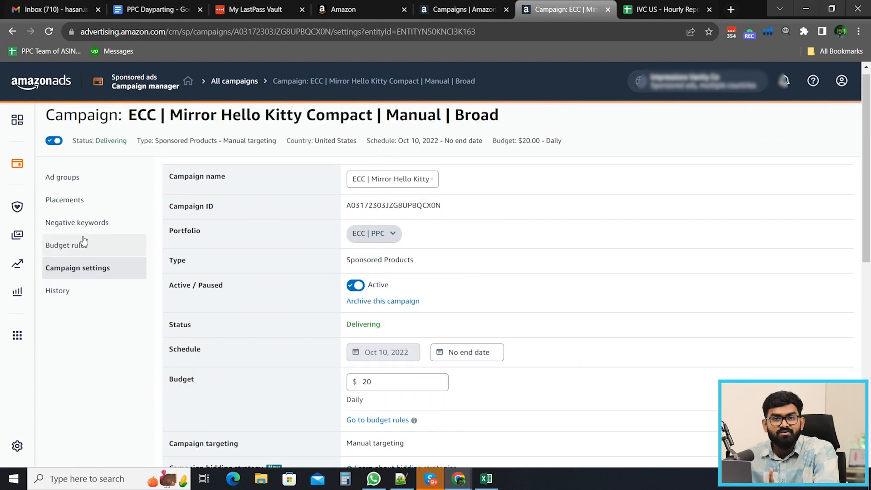
{"action": "scroll", "scroll_direction": "down", "scroll_amount": 3}
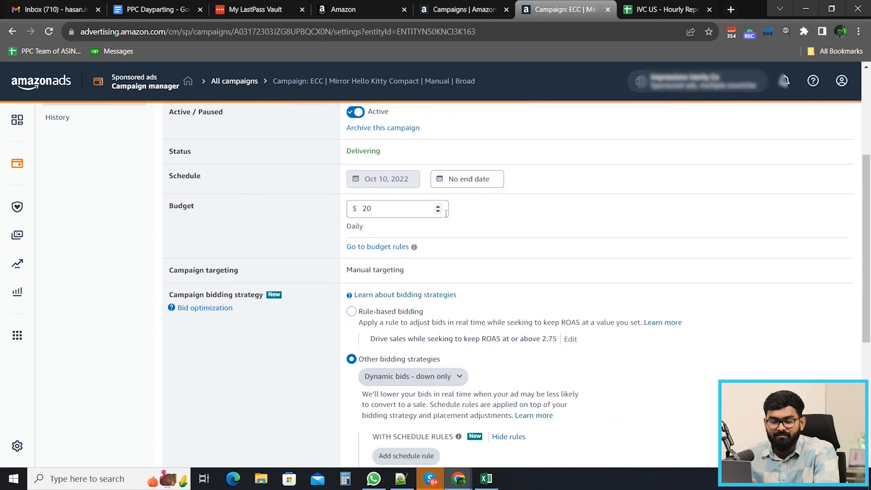
{"action": "scroll", "scroll_direction": "down", "scroll_amount": 3}
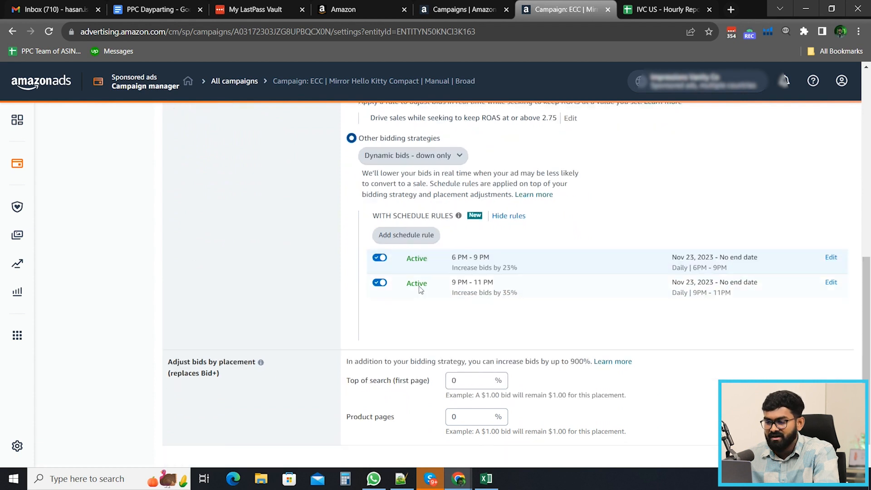
{"action": "scroll", "scroll_direction": "down", "scroll_amount": 3}
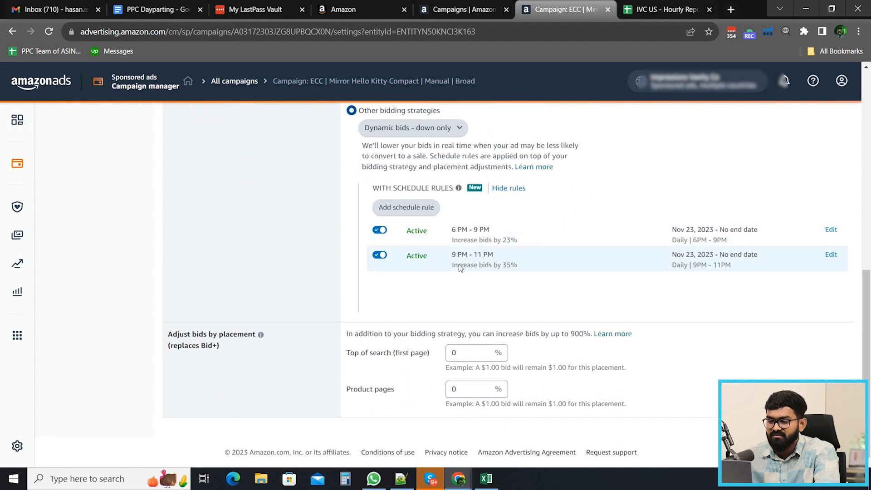
{"action": "mouse_move", "coordinate": [507, 253]}
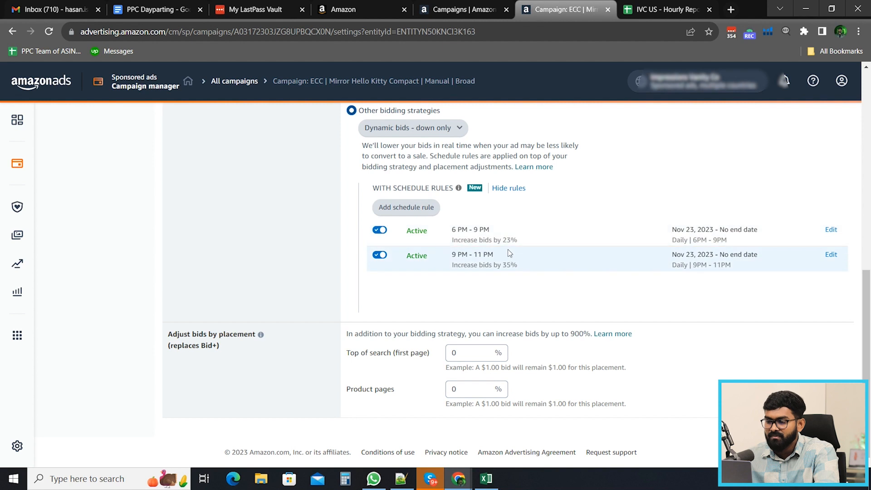
{"action": "mouse_move", "coordinate": [506, 244]}
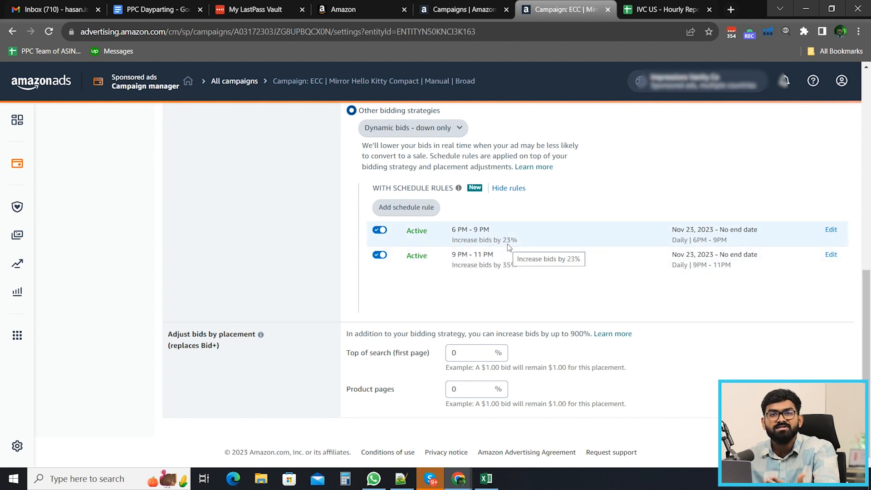
{"action": "mouse_move", "coordinate": [457, 331]}
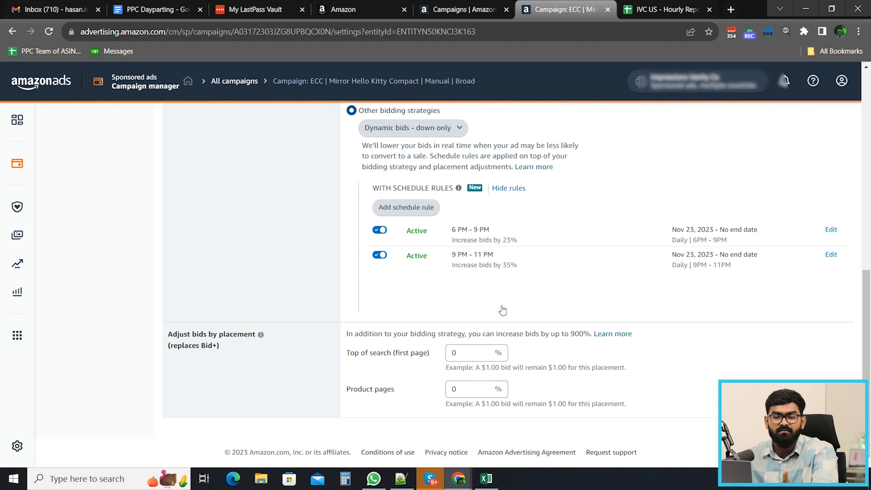
{"action": "mouse_move", "coordinate": [510, 323]}
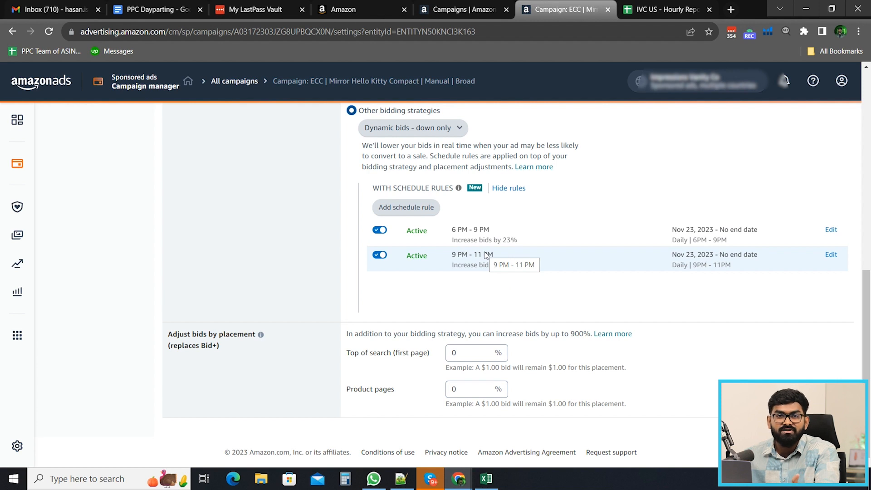
{"action": "mouse_move", "coordinate": [487, 258]}
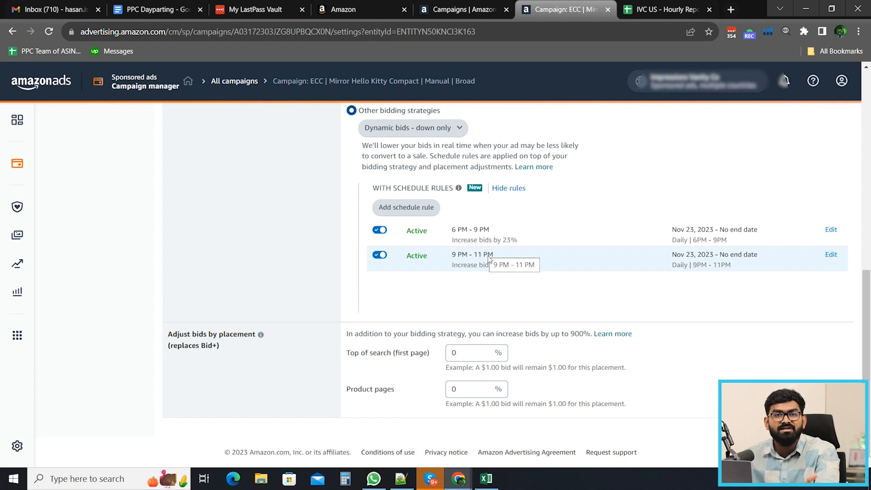